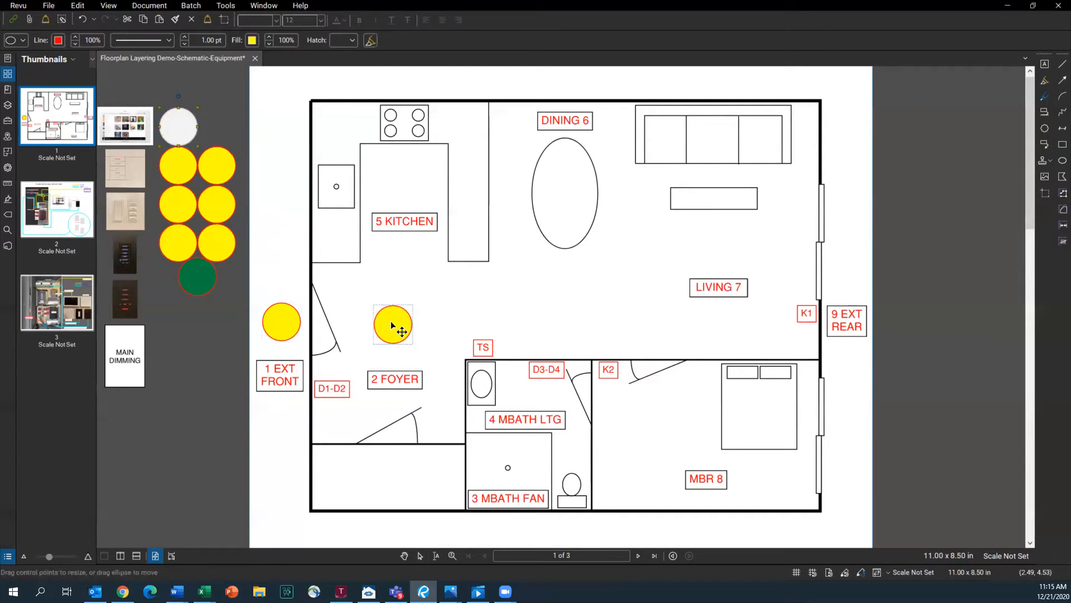
# Place light circles in the foyer, master bath, kitchen, living room and outside by 9 EXT REAR.
pyautogui.click(393, 324)
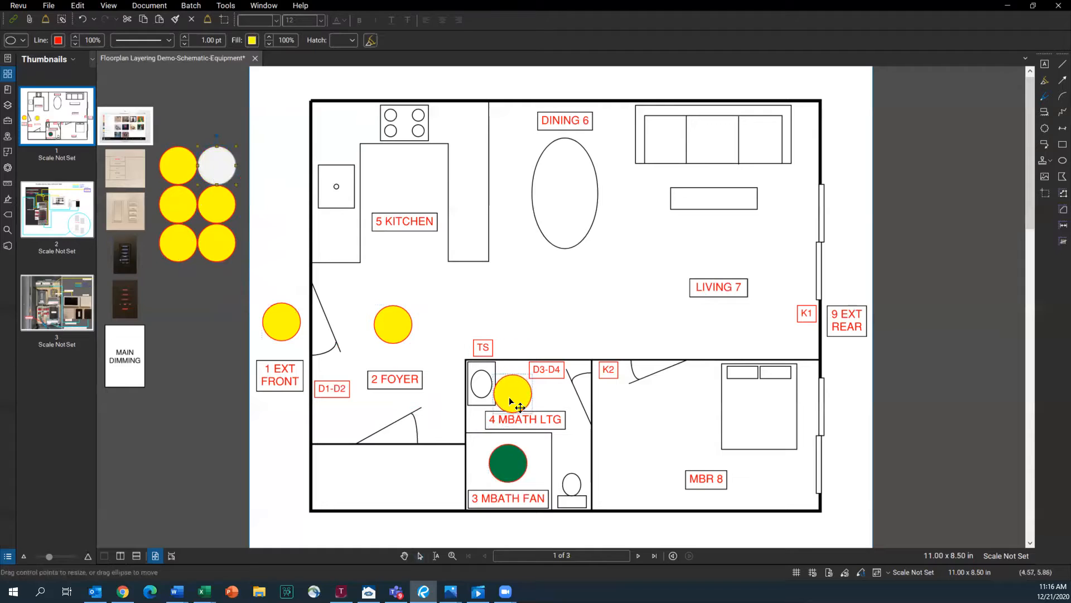
pyautogui.click(513, 393)
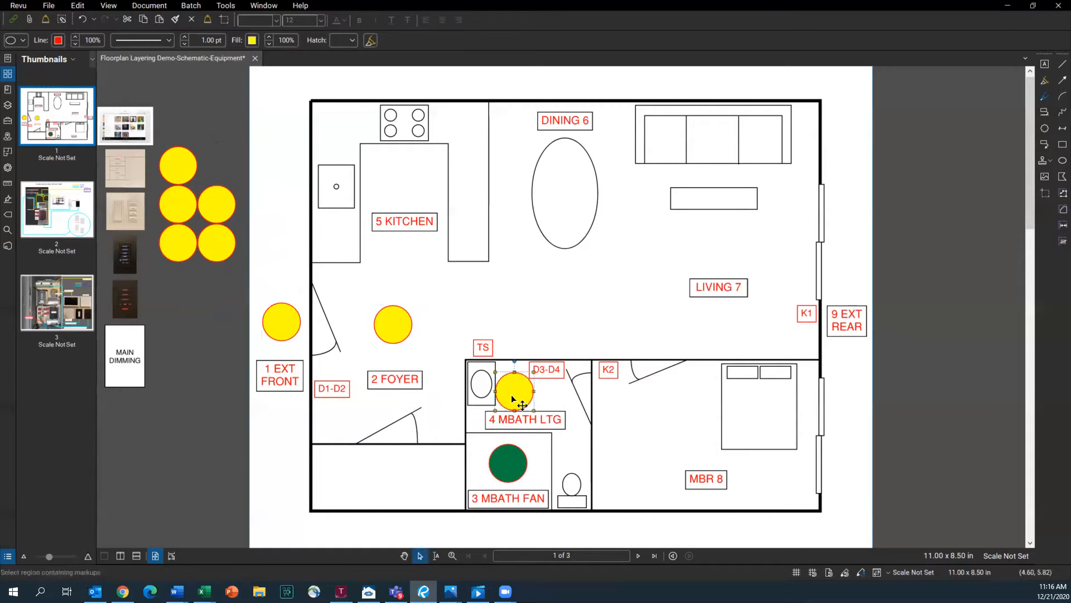
pyautogui.moveTo(191, 170)
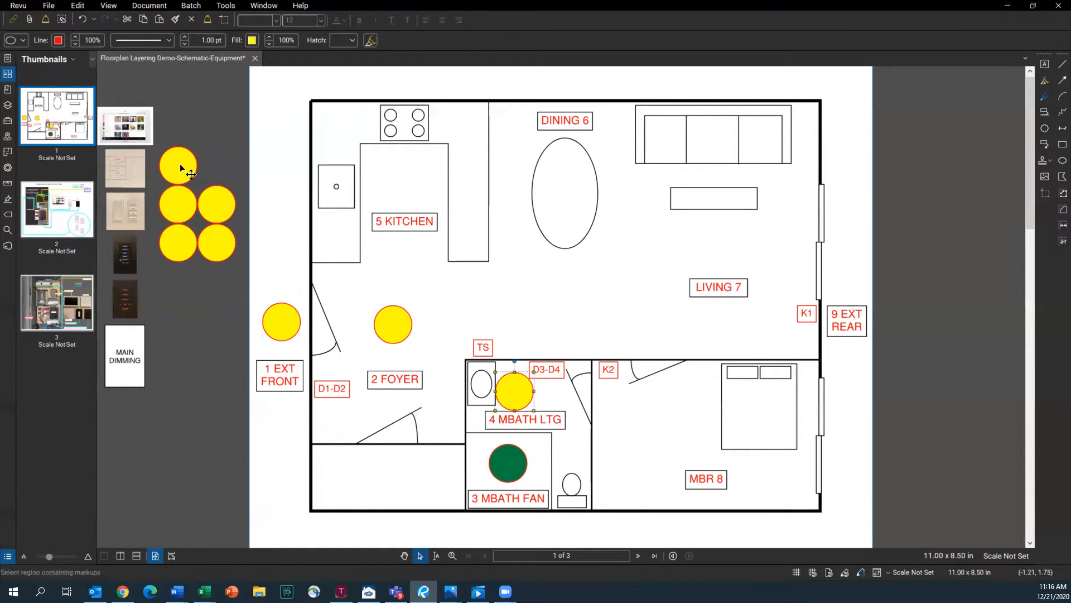
pyautogui.moveTo(178, 168); pyautogui.dragTo(405, 183)
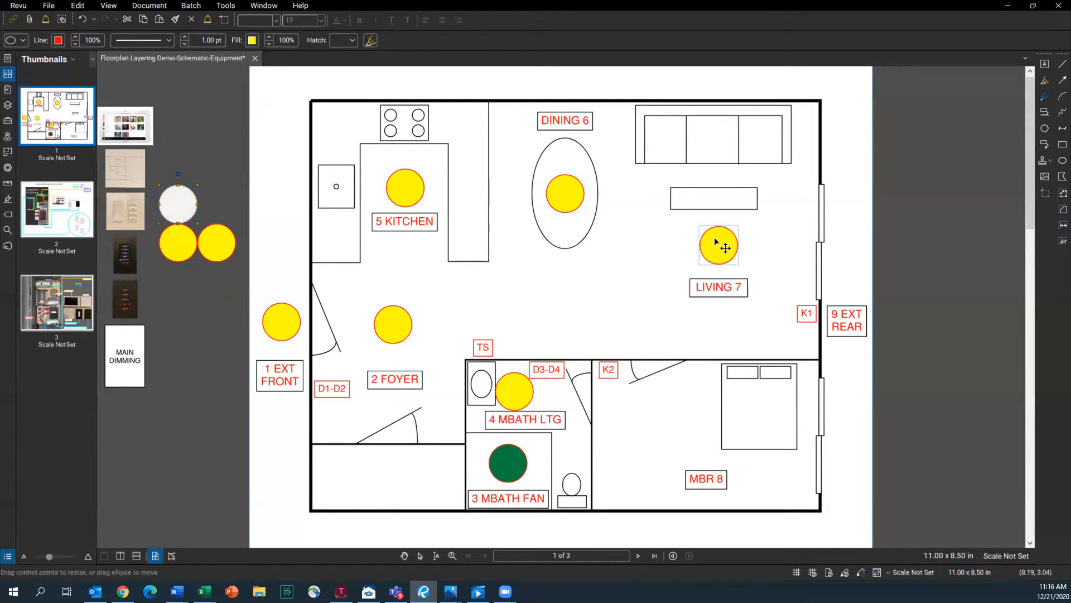
pyautogui.click(718, 246)
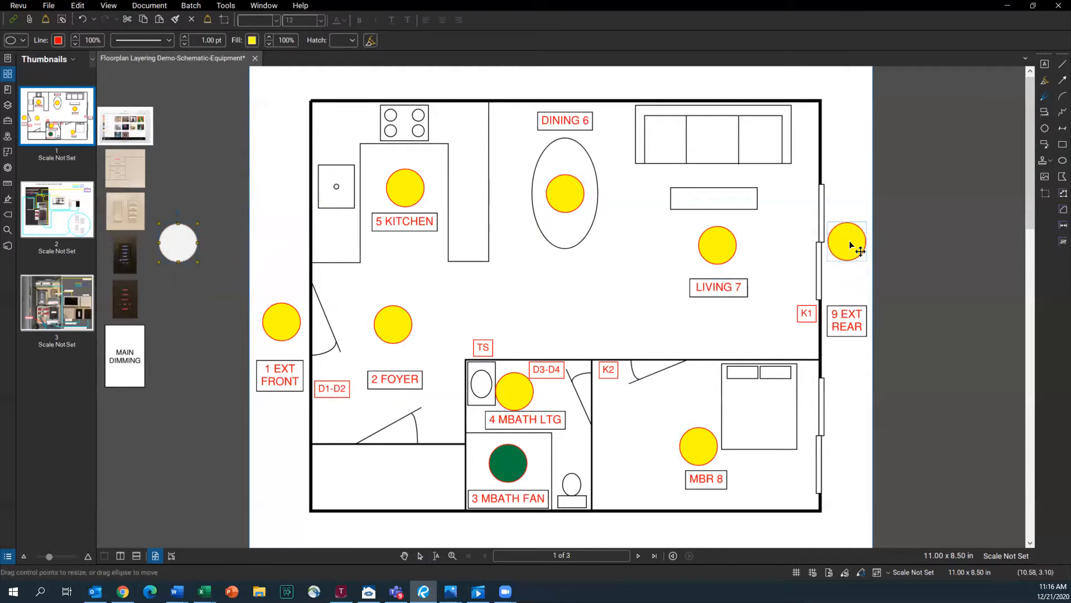
pyautogui.click(847, 241)
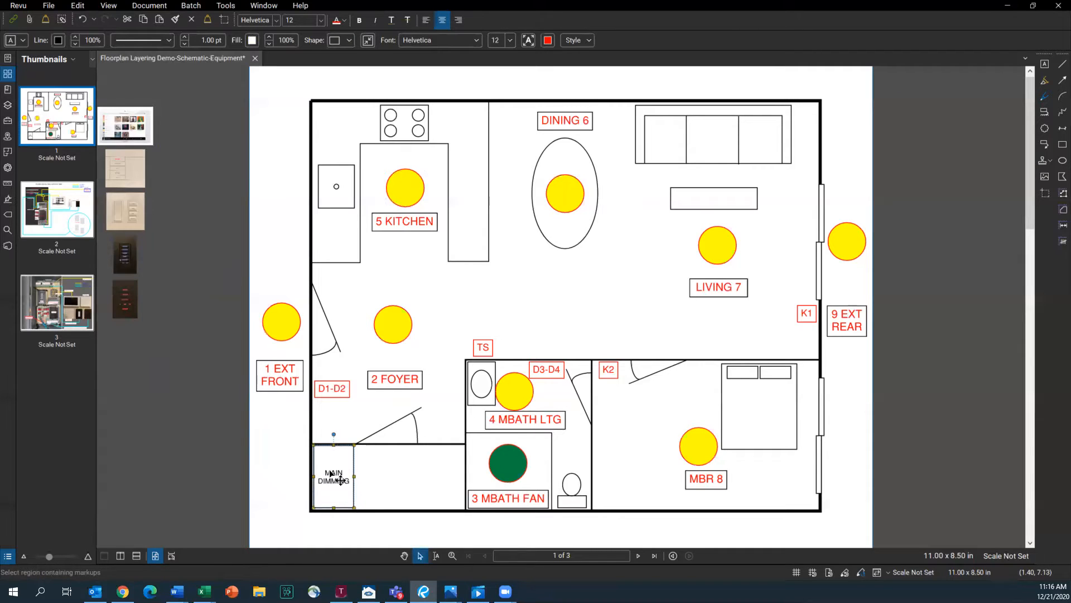
pyautogui.moveTo(194, 212)
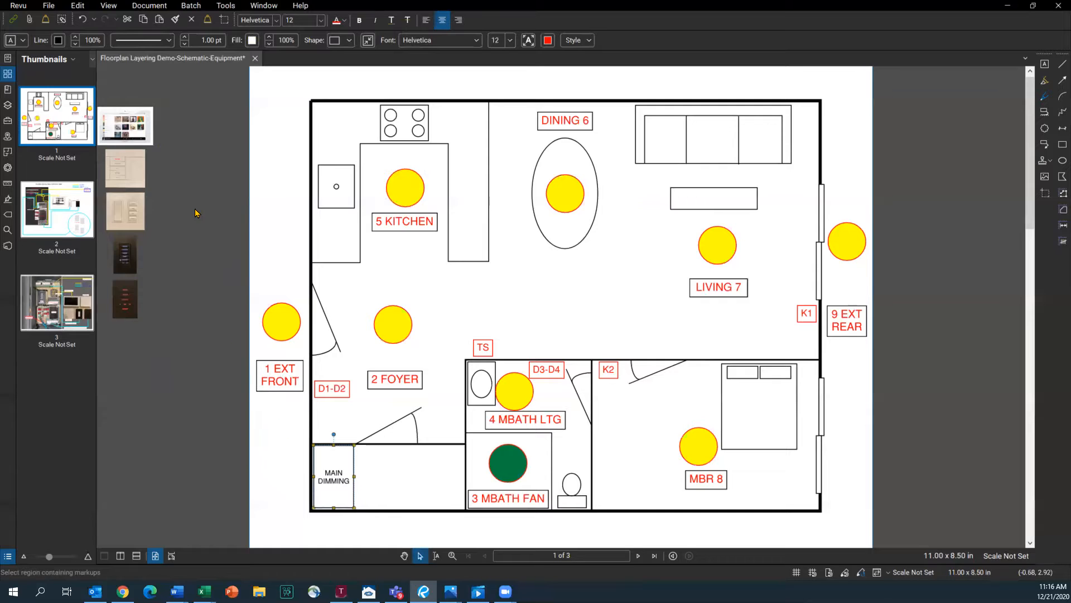
pyautogui.moveTo(136, 177)
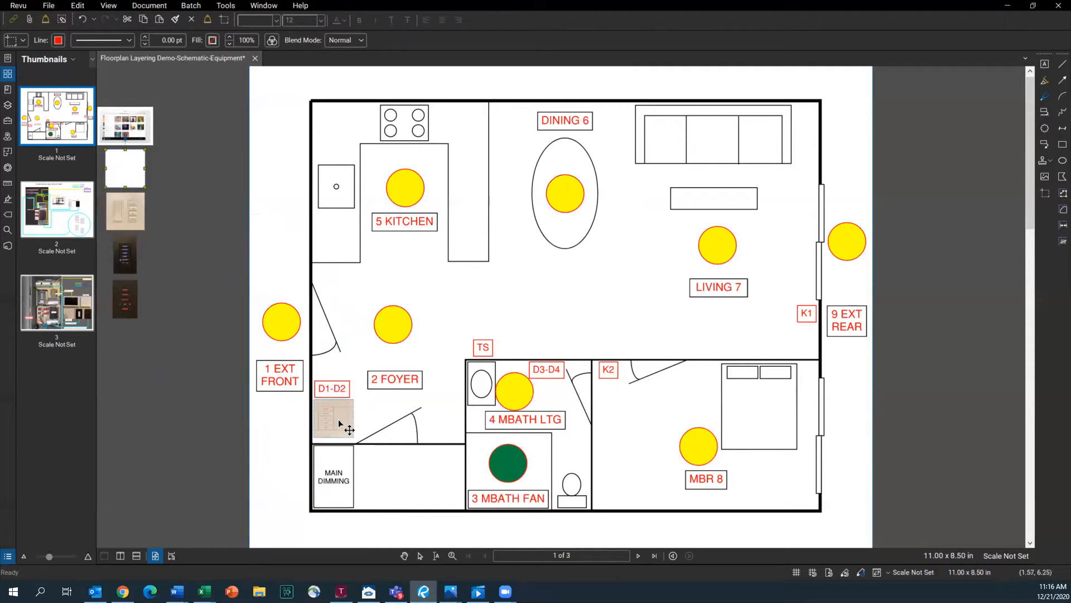
# Place the keypad photo beside the D1-D2 label near the front door.
pyautogui.click(334, 417)
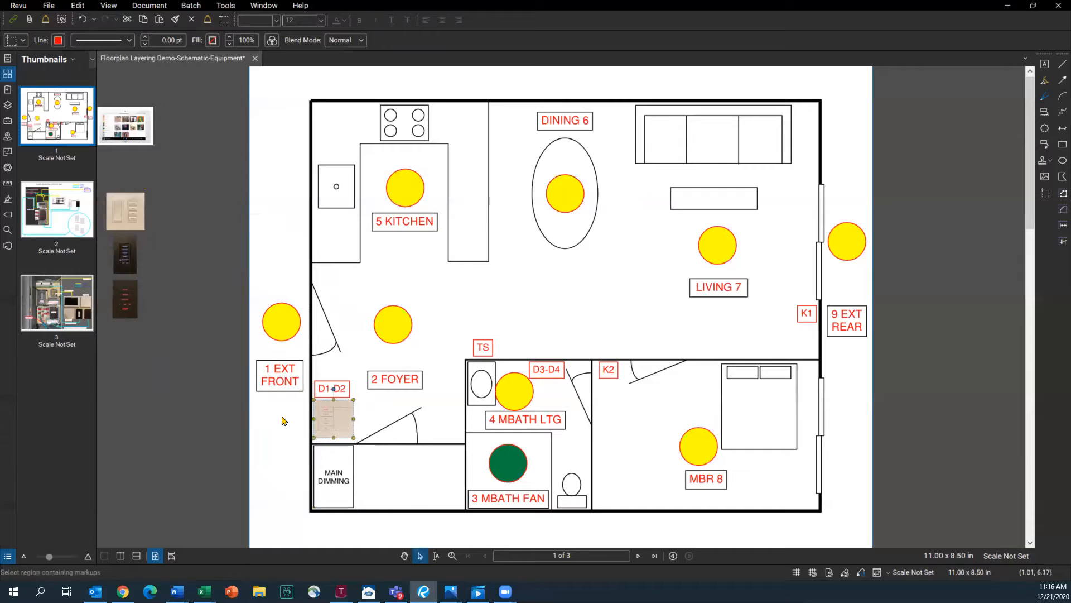
pyautogui.moveTo(199, 424)
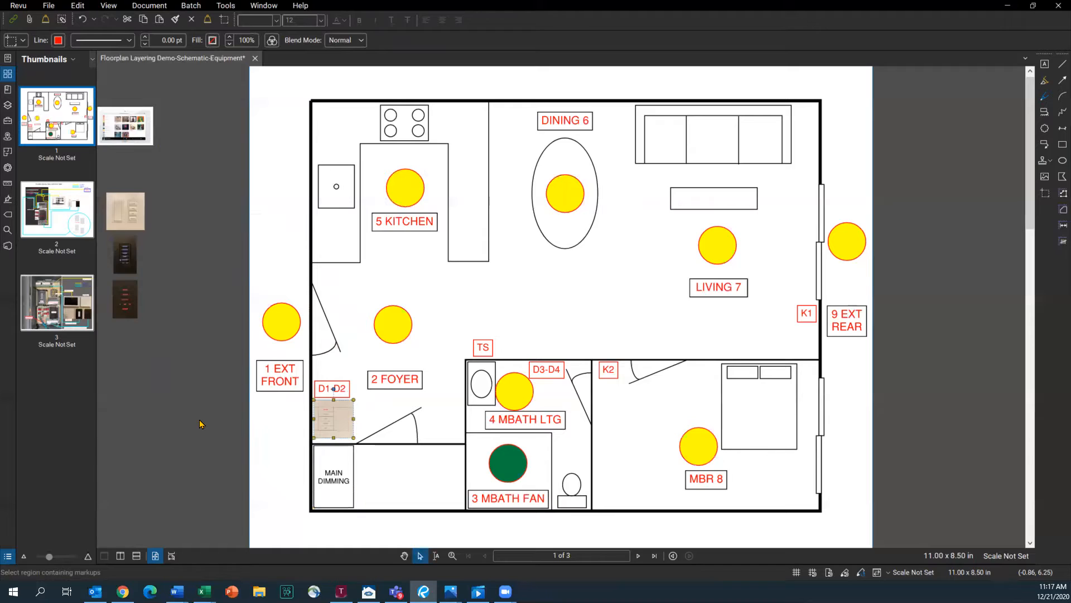
pyautogui.moveTo(126, 212)
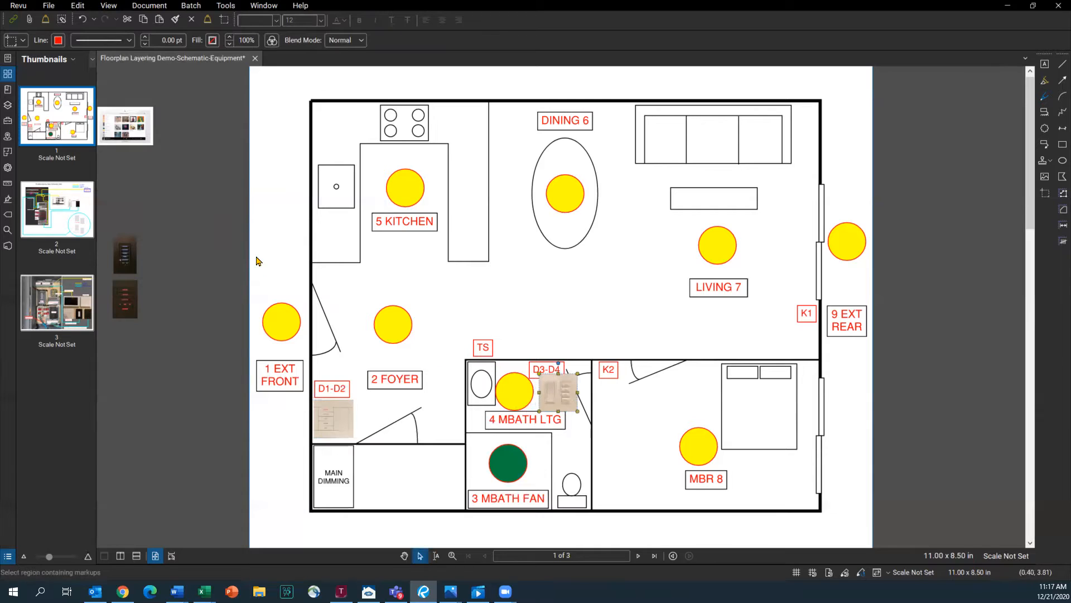
pyautogui.moveTo(134, 240)
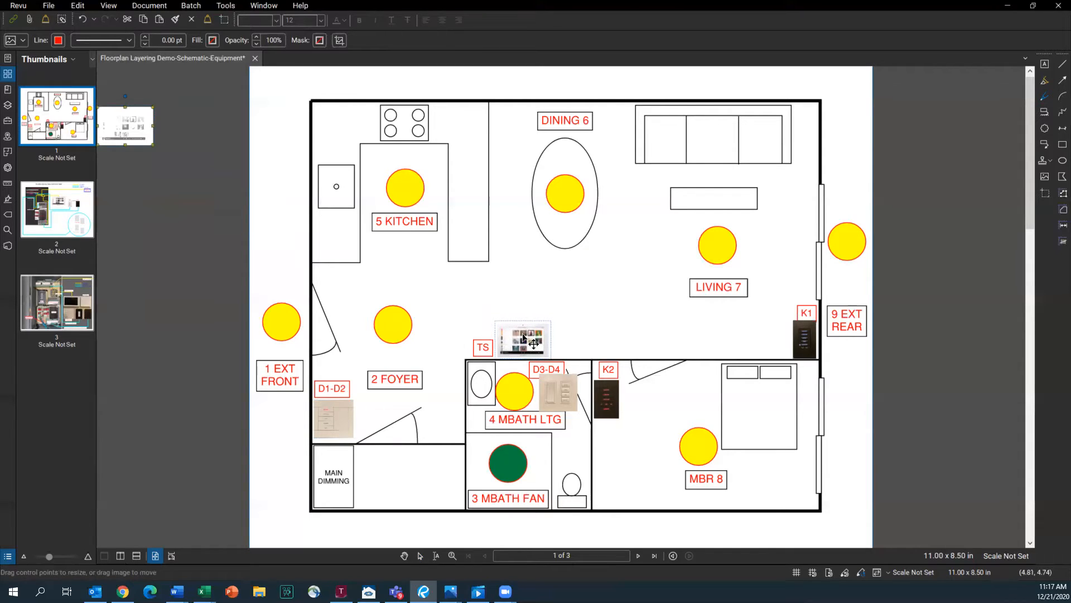
# Place the touch screen photo by TS, then show the schematic wiring diagram page.
pyautogui.click(522, 339)
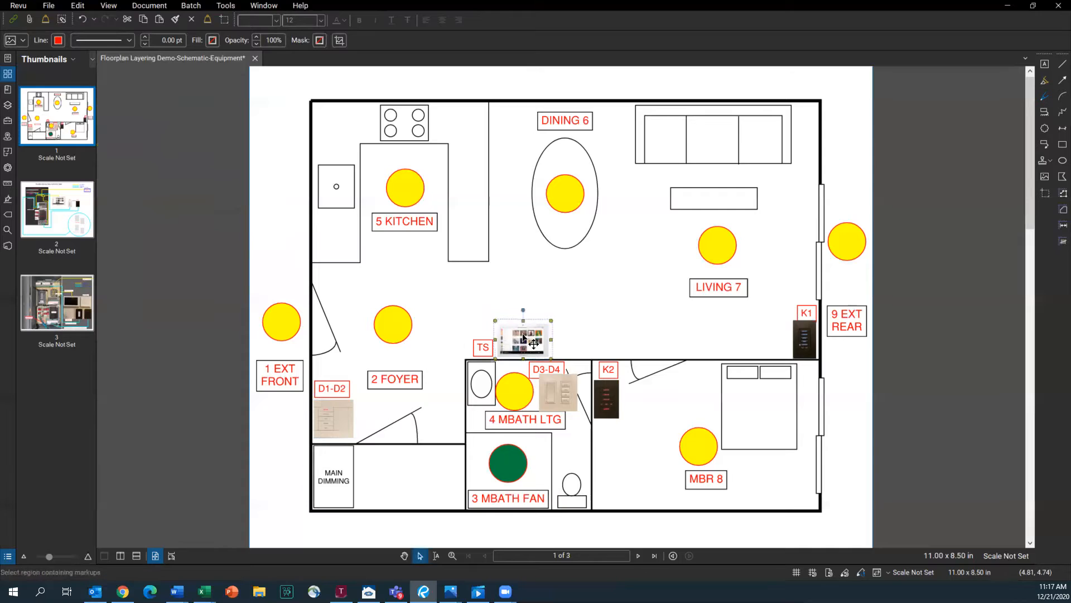
pyautogui.moveTo(199, 456)
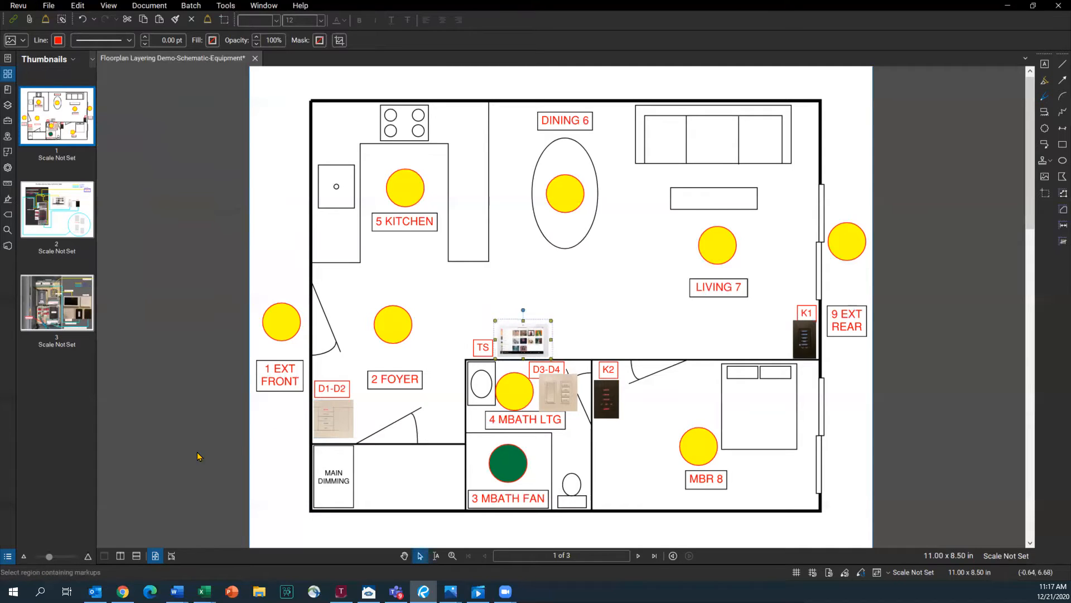
pyautogui.moveTo(184, 467)
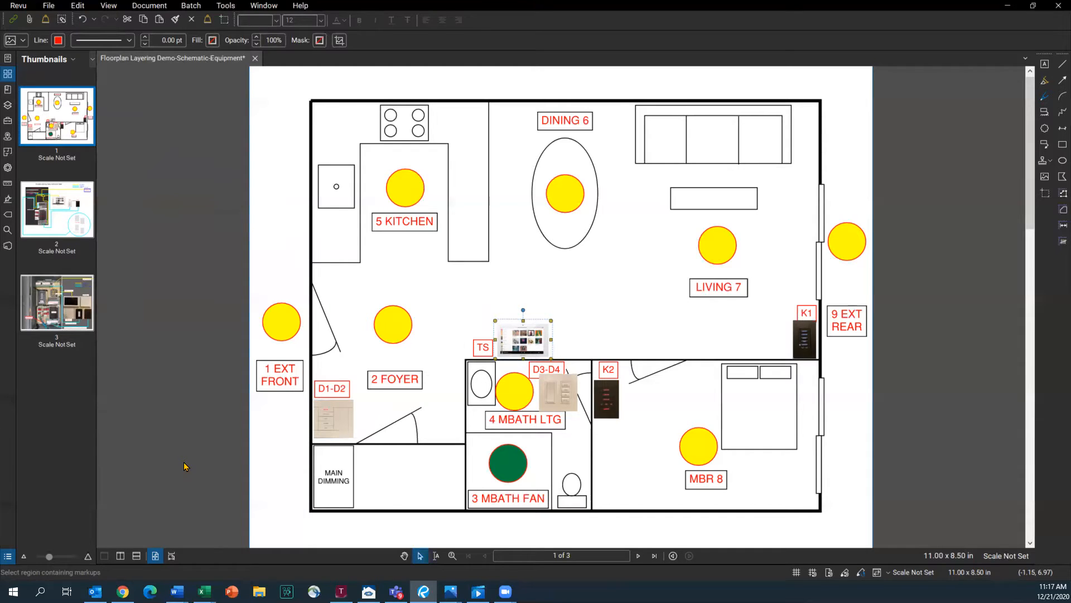
pyautogui.click(57, 209)
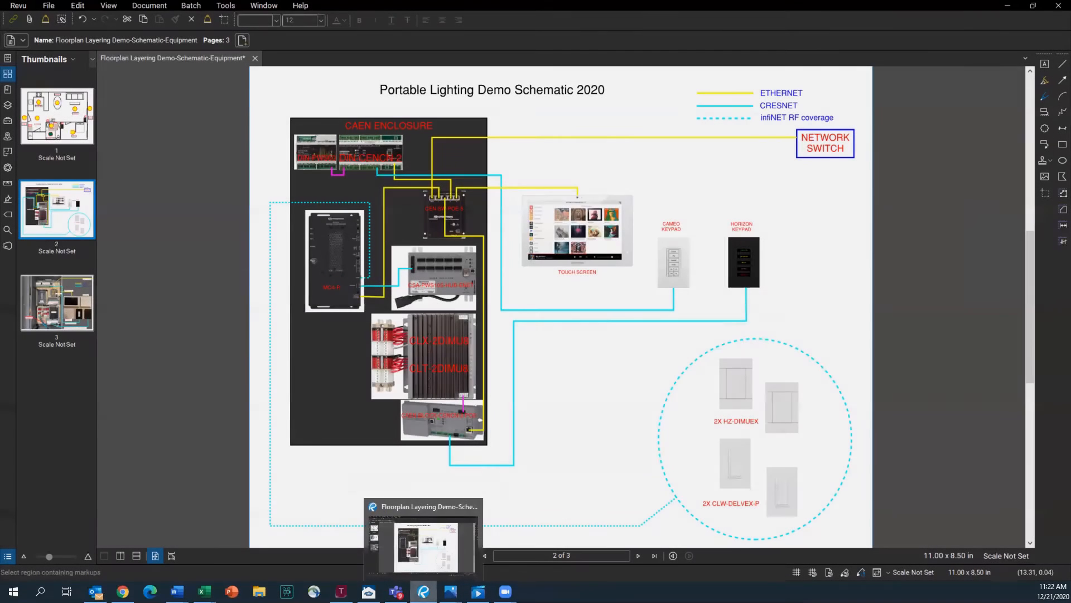
pyautogui.moveTo(863, 180)
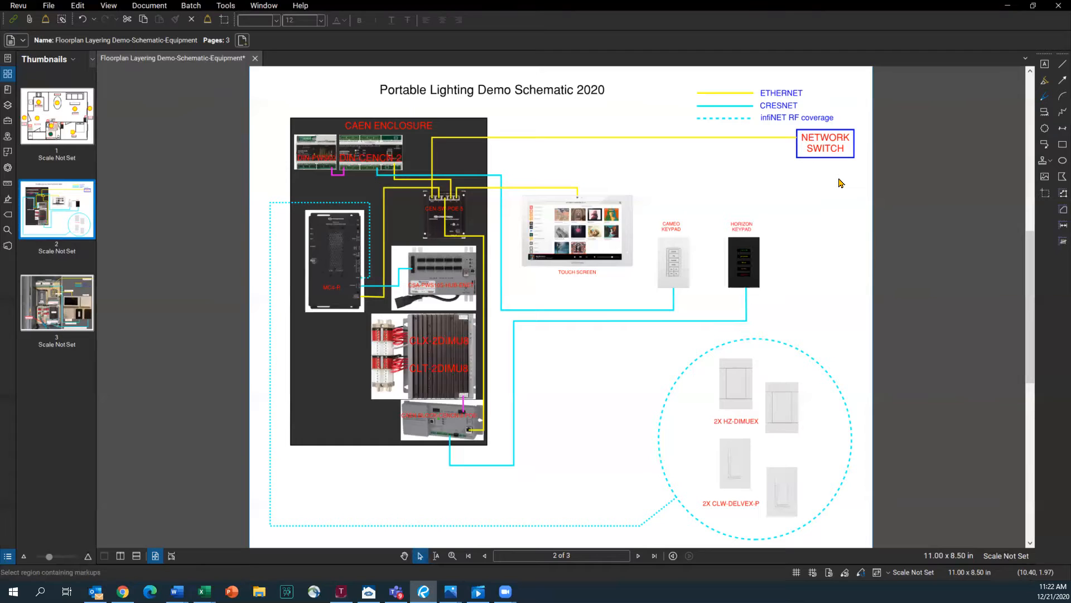
pyautogui.moveTo(369, 283)
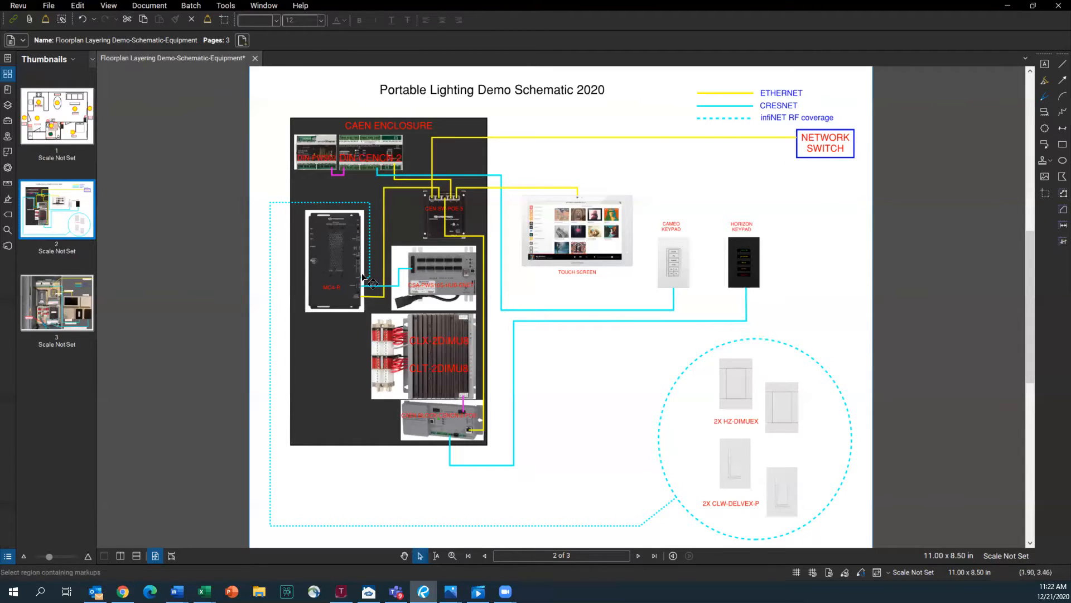
pyautogui.moveTo(351, 333)
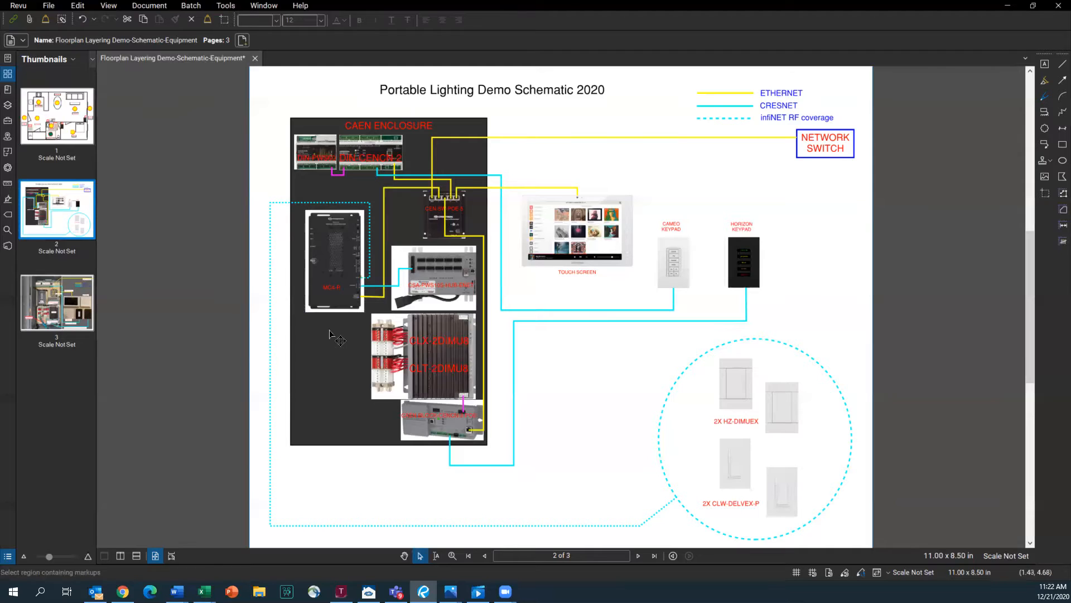
pyautogui.moveTo(330, 337)
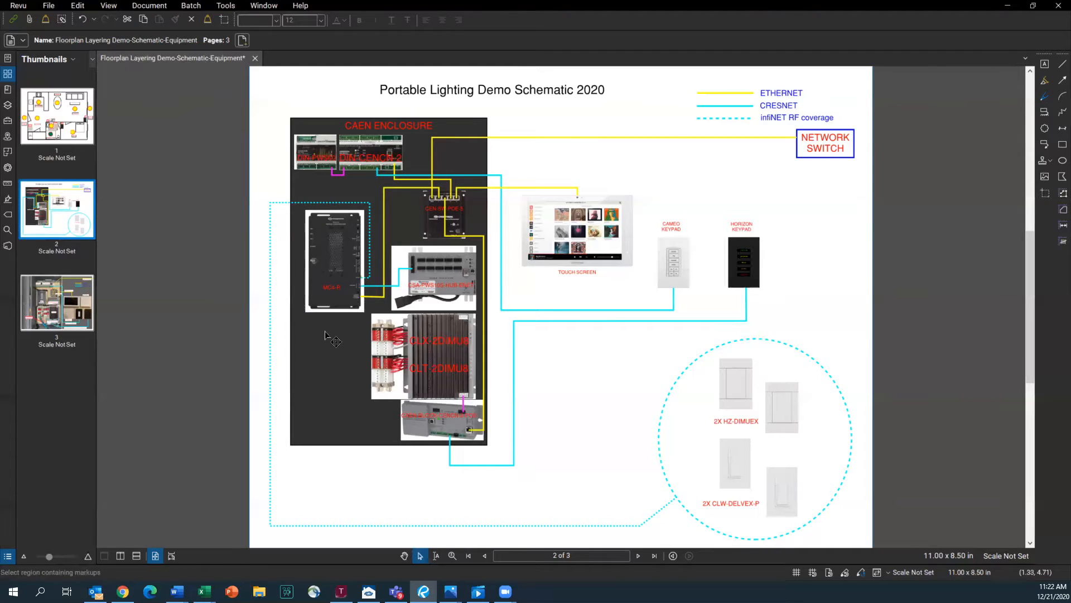
pyautogui.moveTo(321, 338)
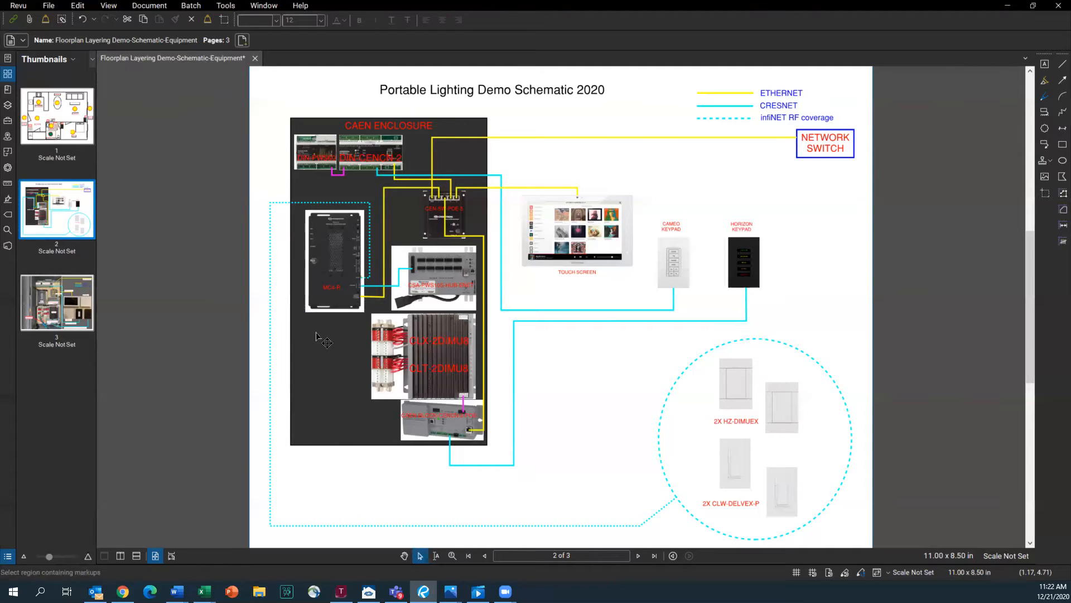
pyautogui.moveTo(387, 281)
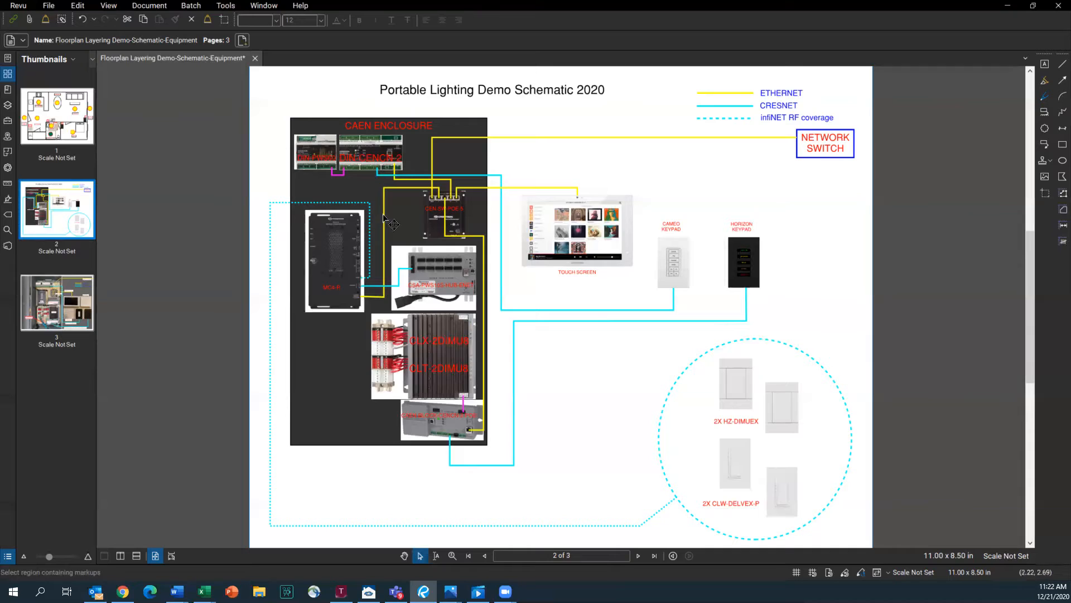
pyautogui.moveTo(410, 222)
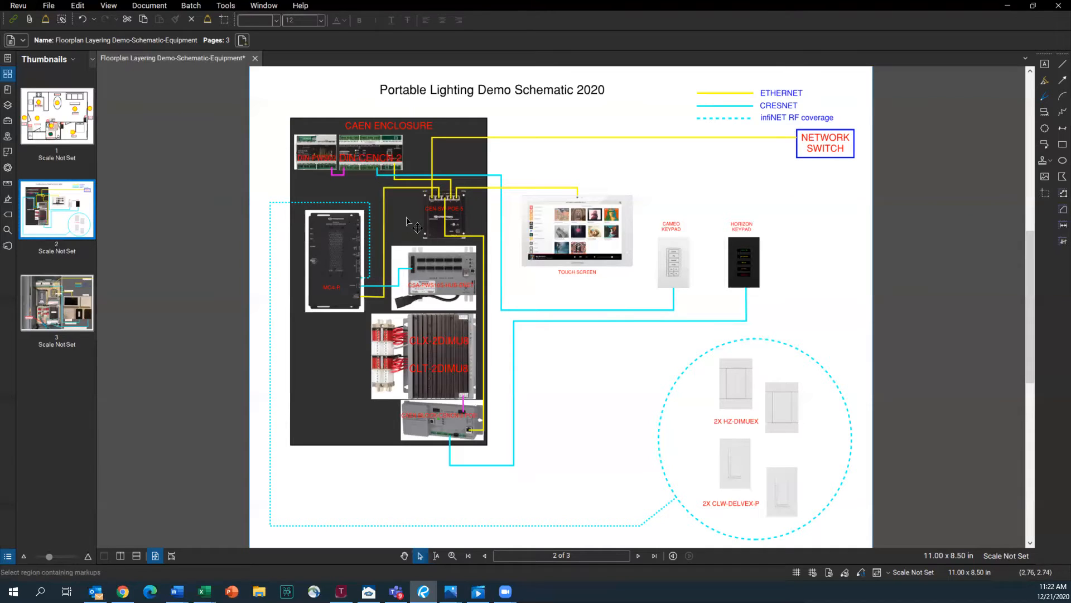
pyautogui.moveTo(424, 226)
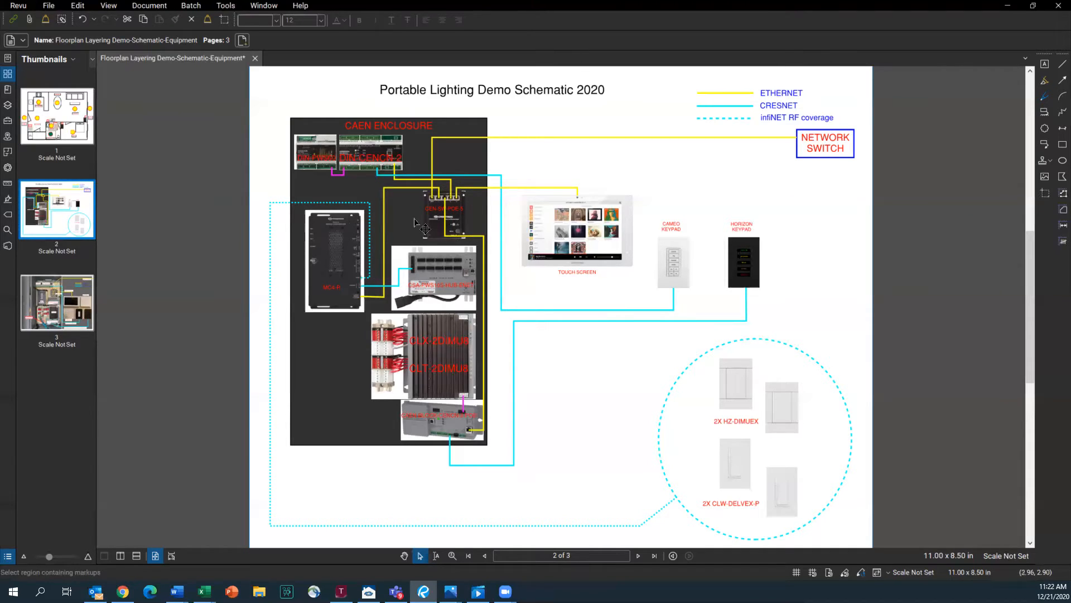
pyautogui.moveTo(473, 209)
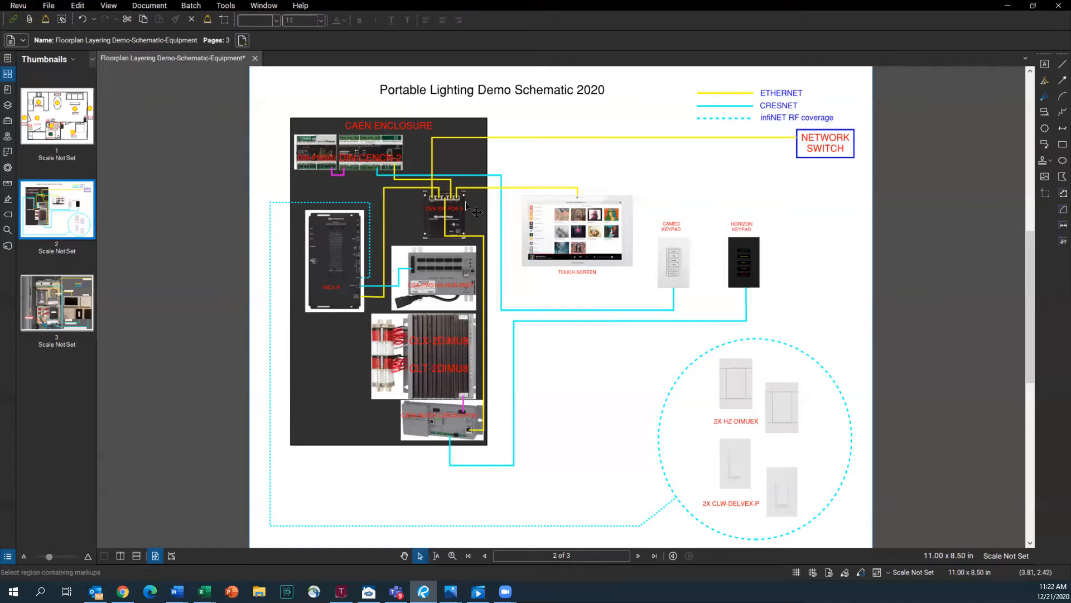
pyautogui.moveTo(649, 137)
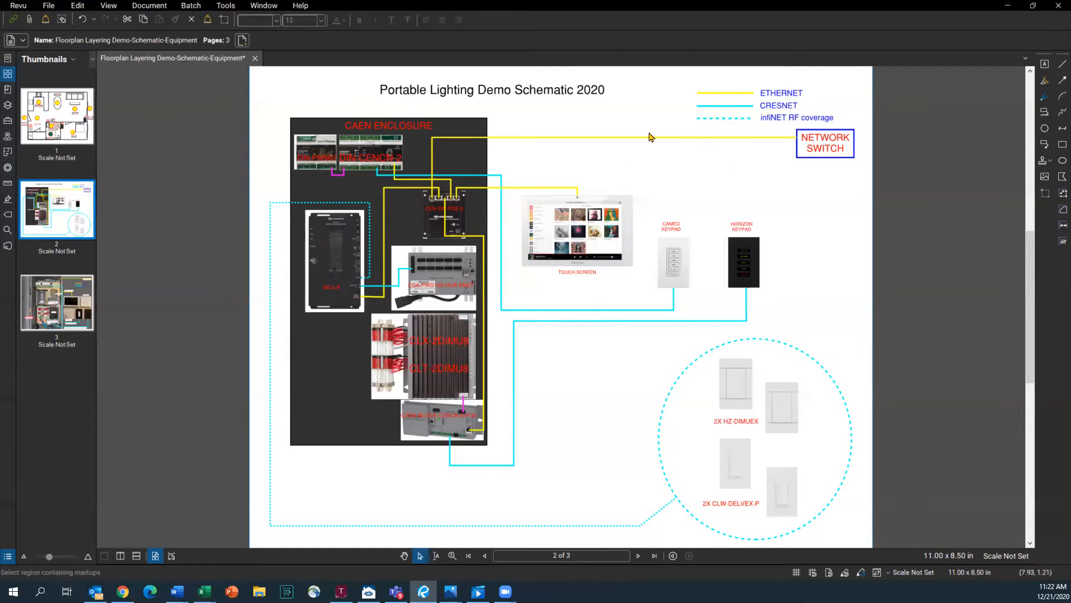
pyautogui.moveTo(437, 209)
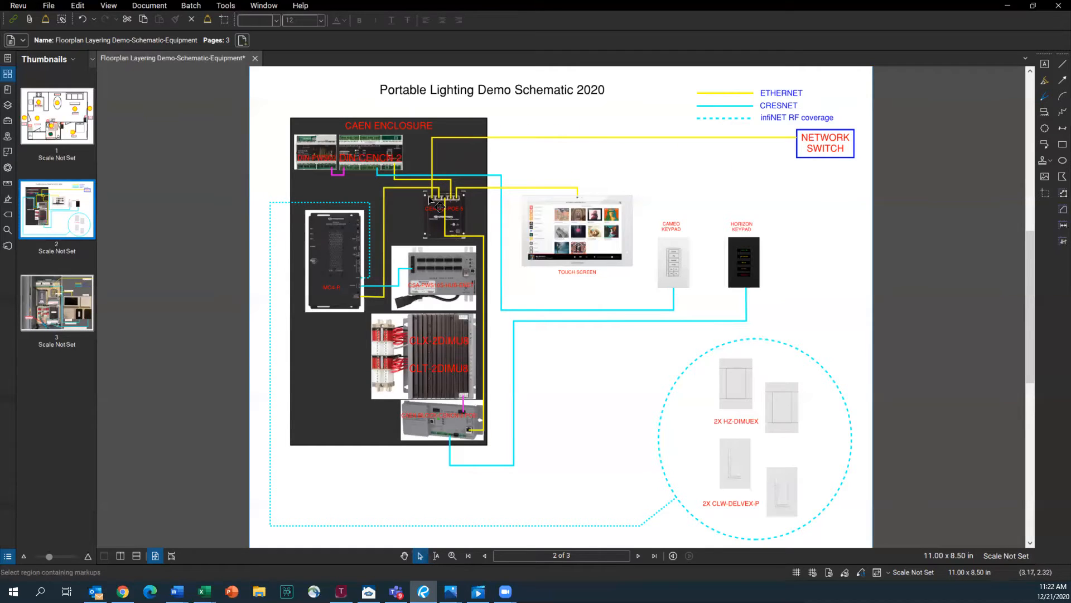
pyautogui.moveTo(434, 208)
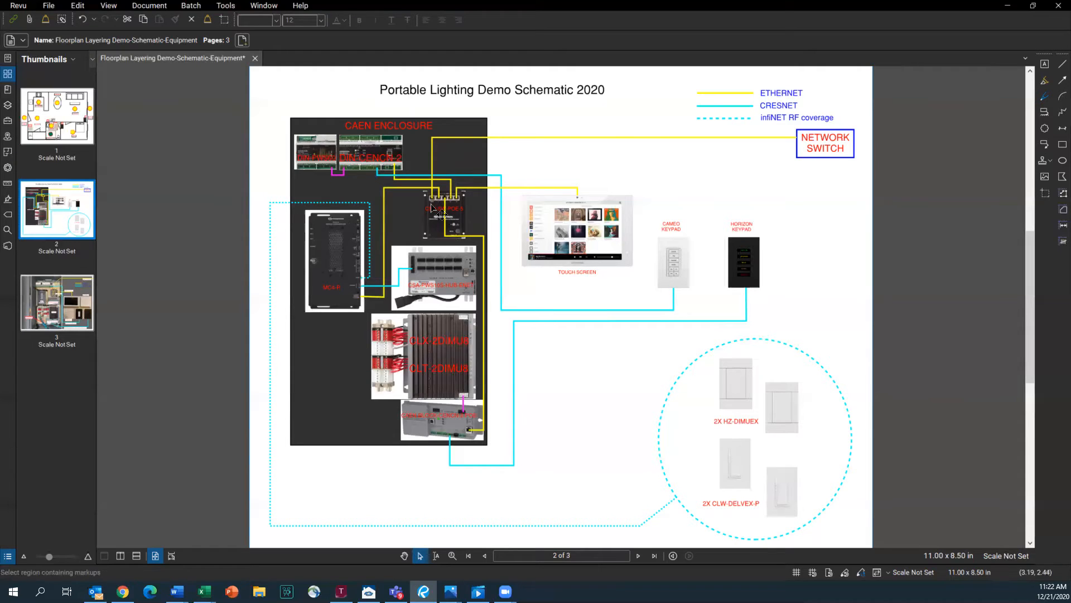
pyautogui.moveTo(471, 214)
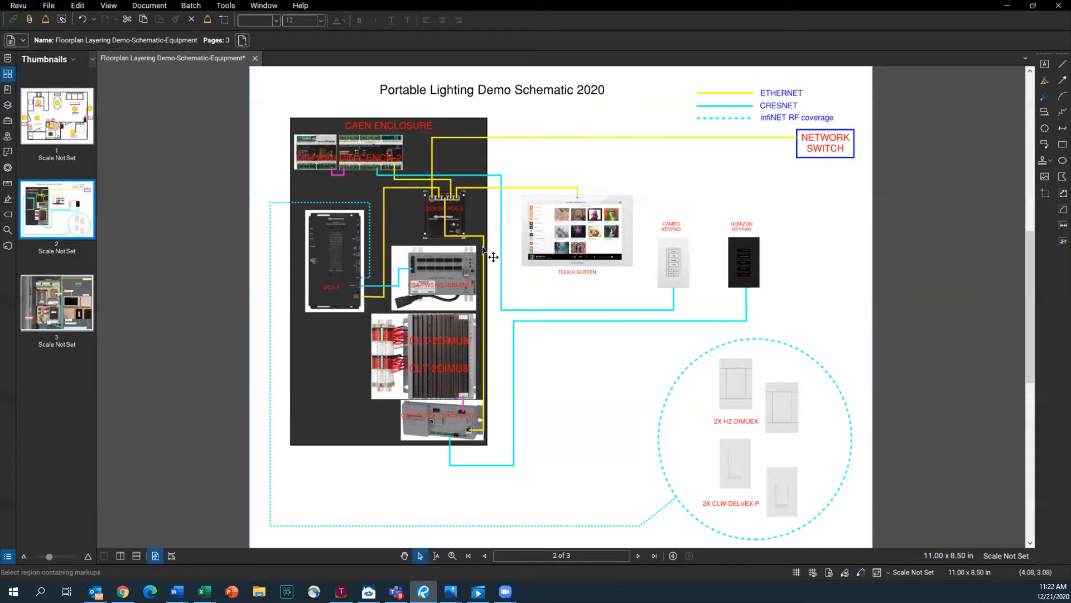
pyautogui.moveTo(456, 456)
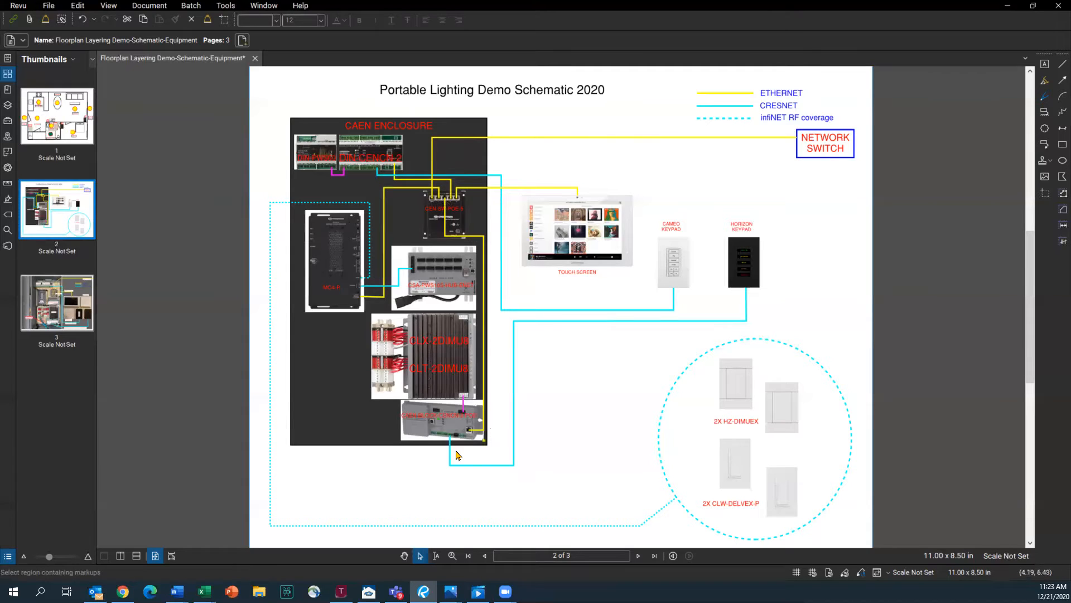
pyautogui.moveTo(428, 450)
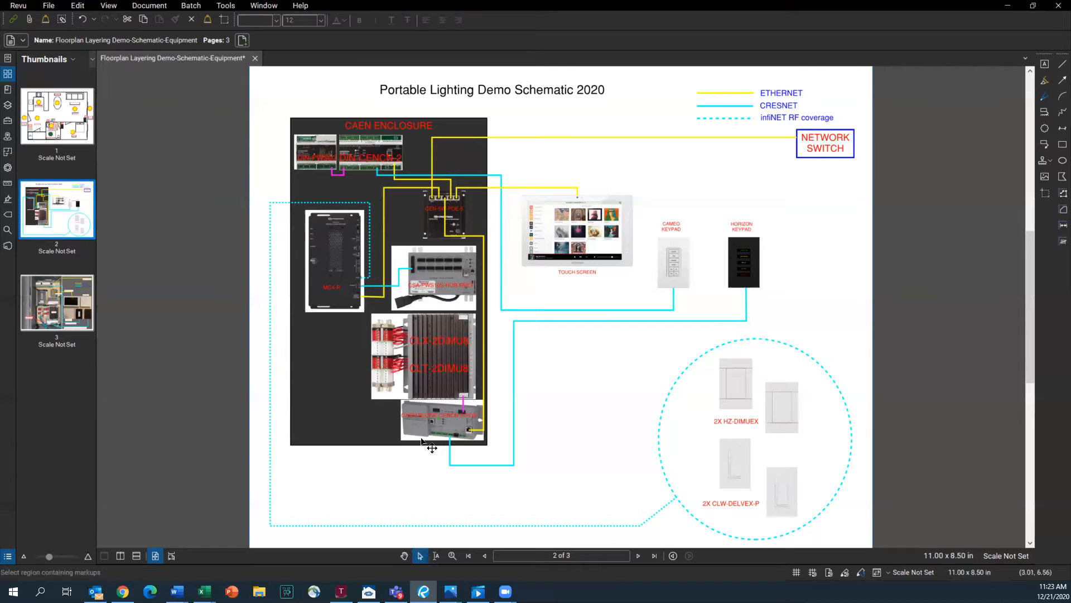
pyautogui.moveTo(416, 410)
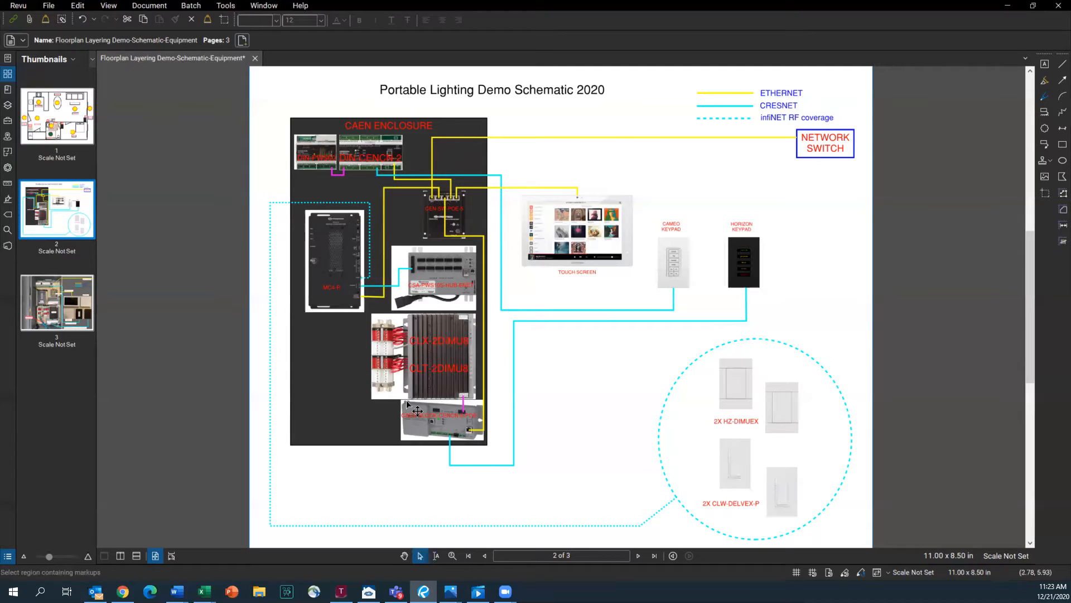
pyautogui.moveTo(417, 392)
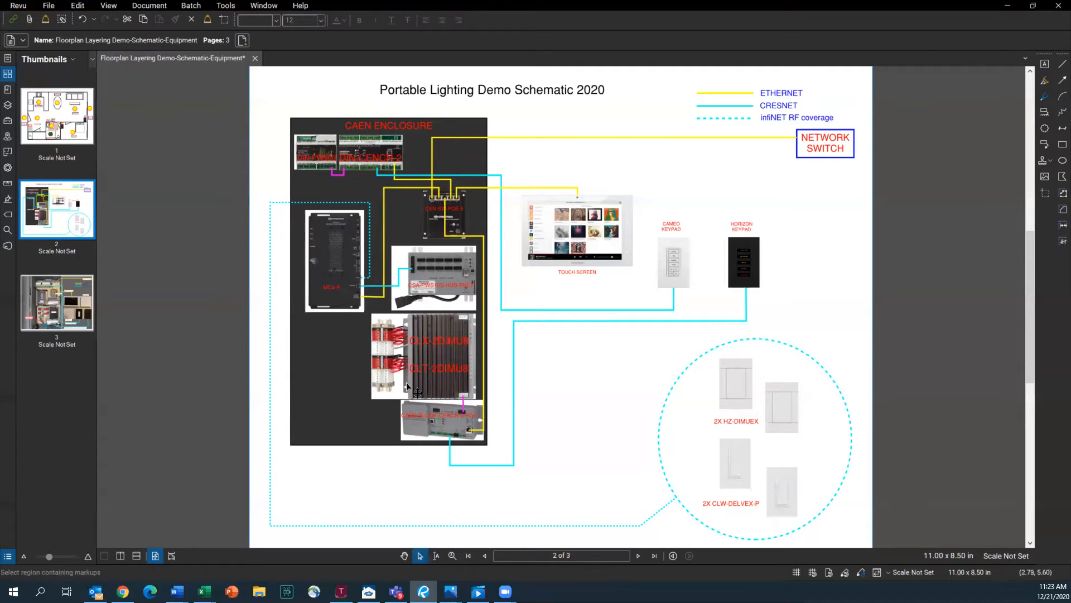
pyautogui.moveTo(415, 382)
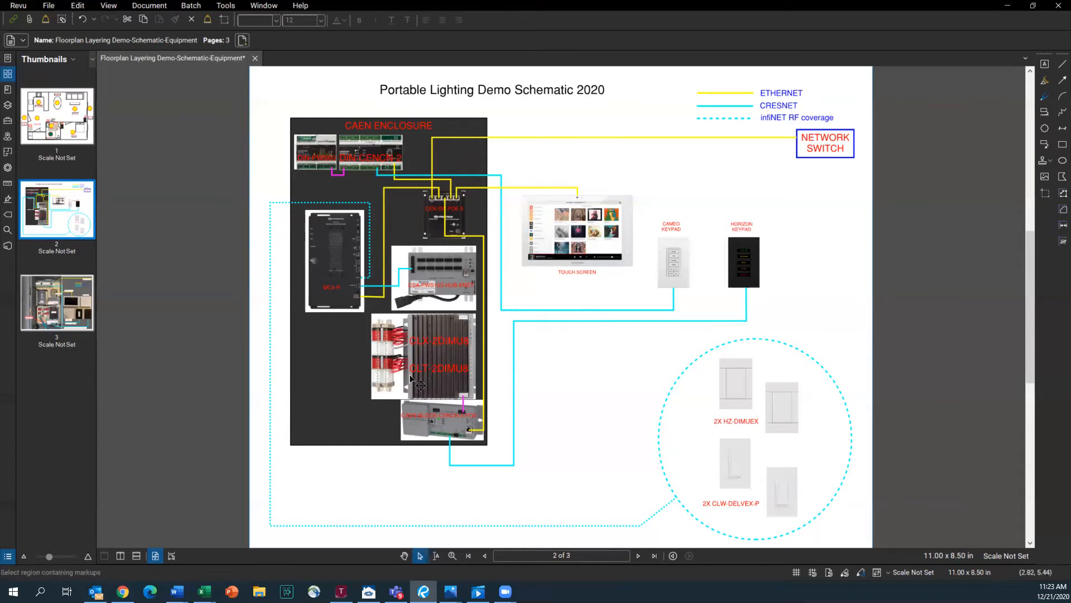
pyautogui.moveTo(418, 381)
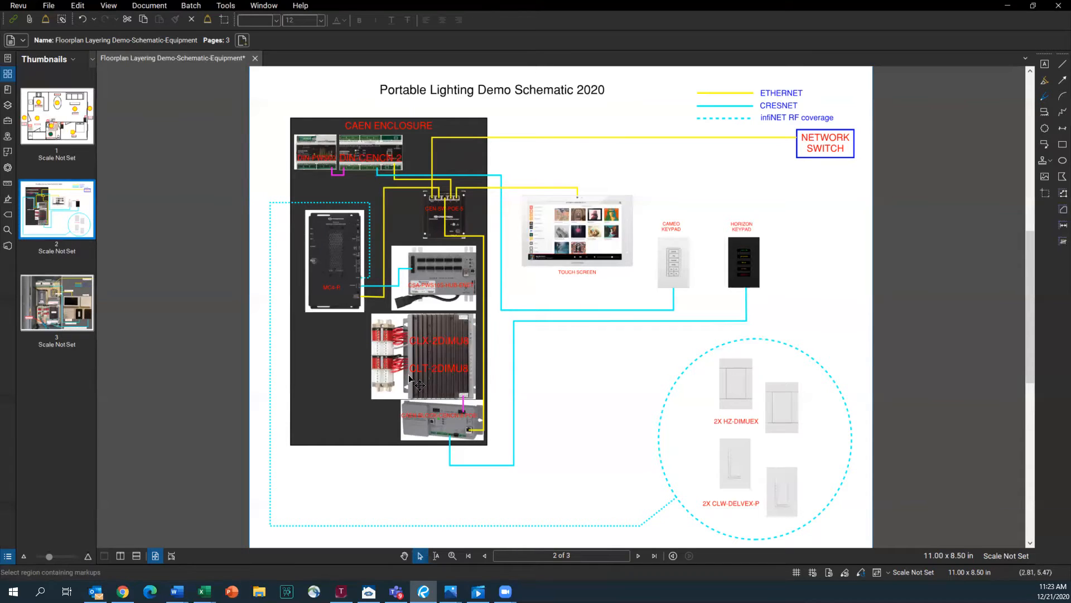
pyautogui.moveTo(395, 452)
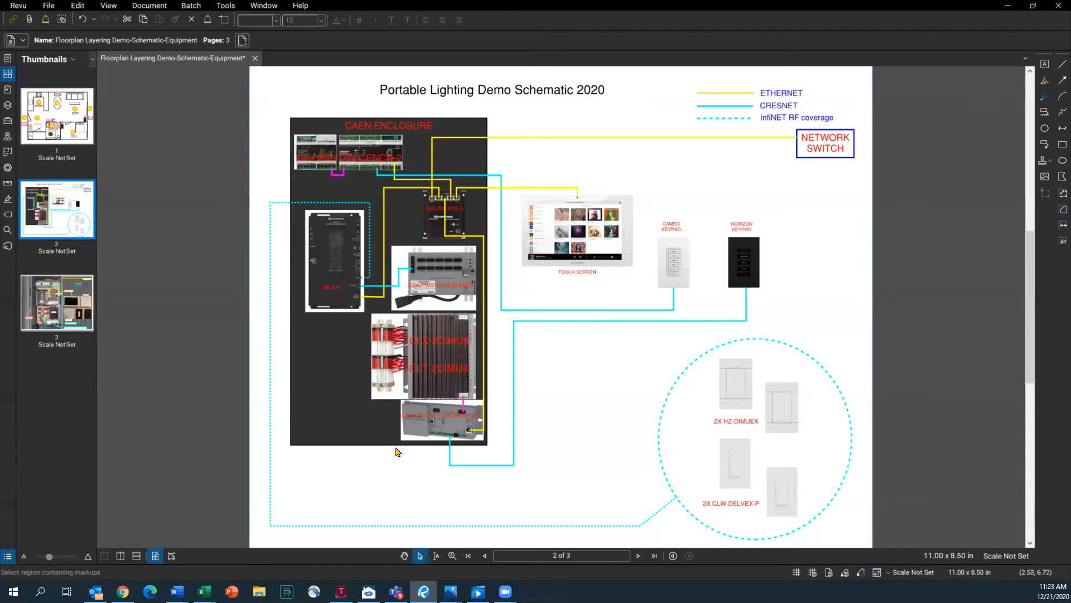
pyautogui.moveTo(410, 408)
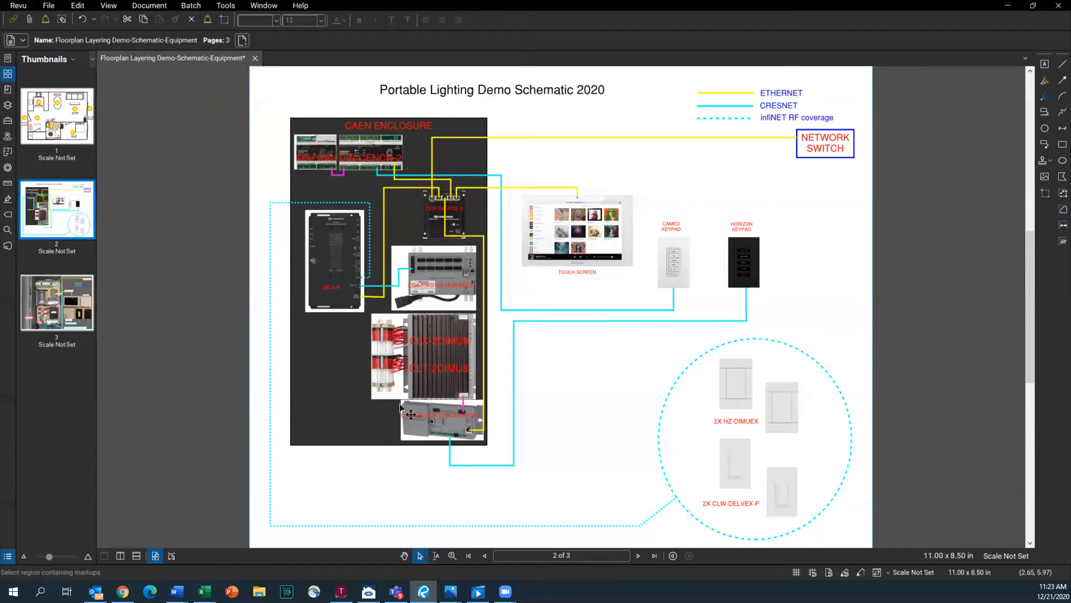
pyautogui.moveTo(475, 451)
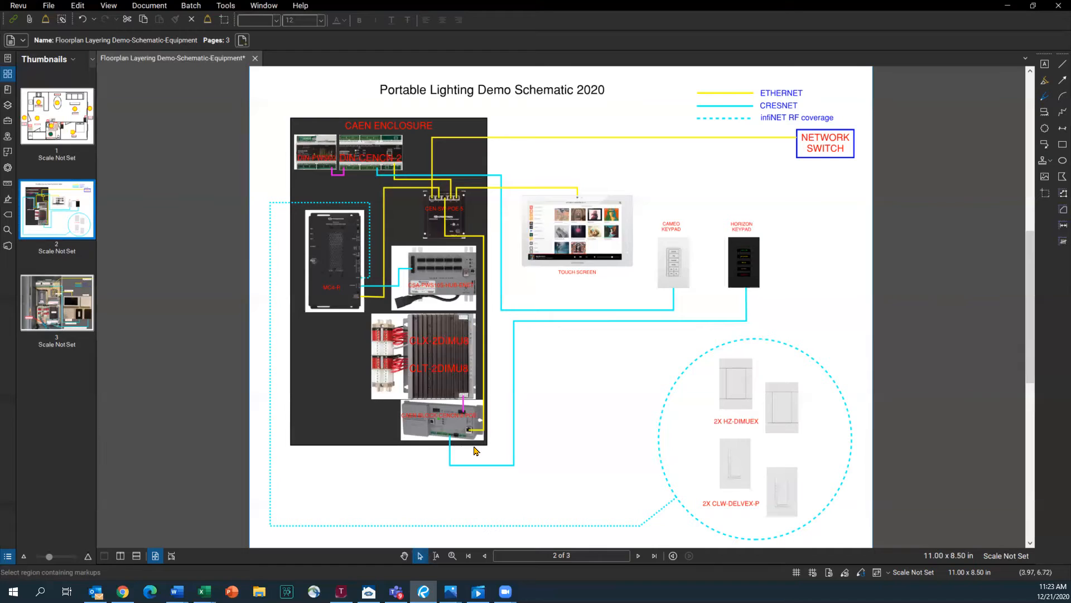
pyautogui.moveTo(507, 381)
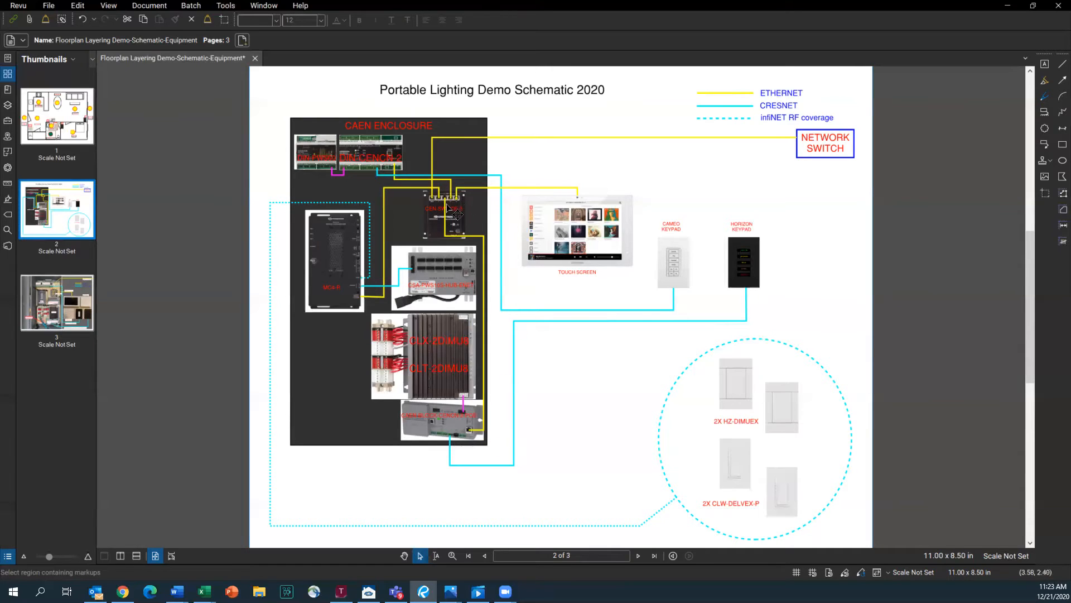
pyautogui.moveTo(451, 208)
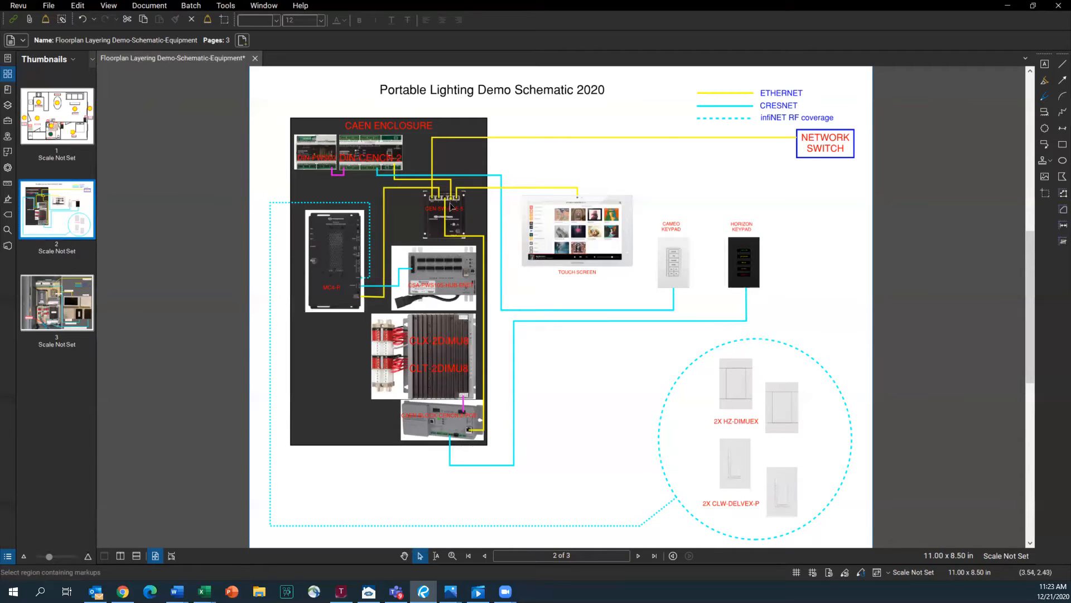
pyautogui.moveTo(400, 167)
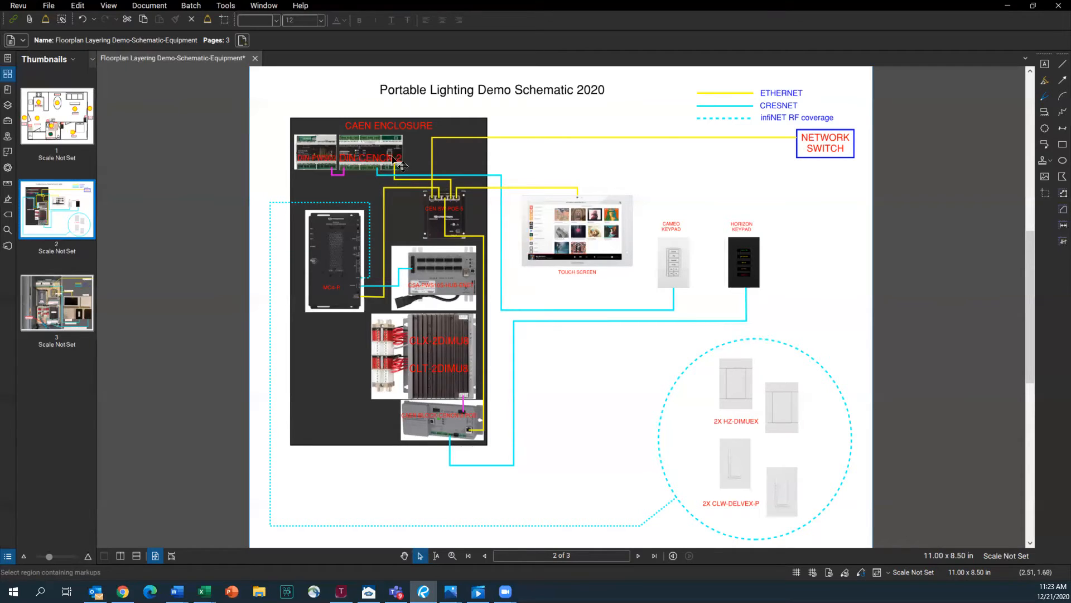
pyautogui.moveTo(355, 166)
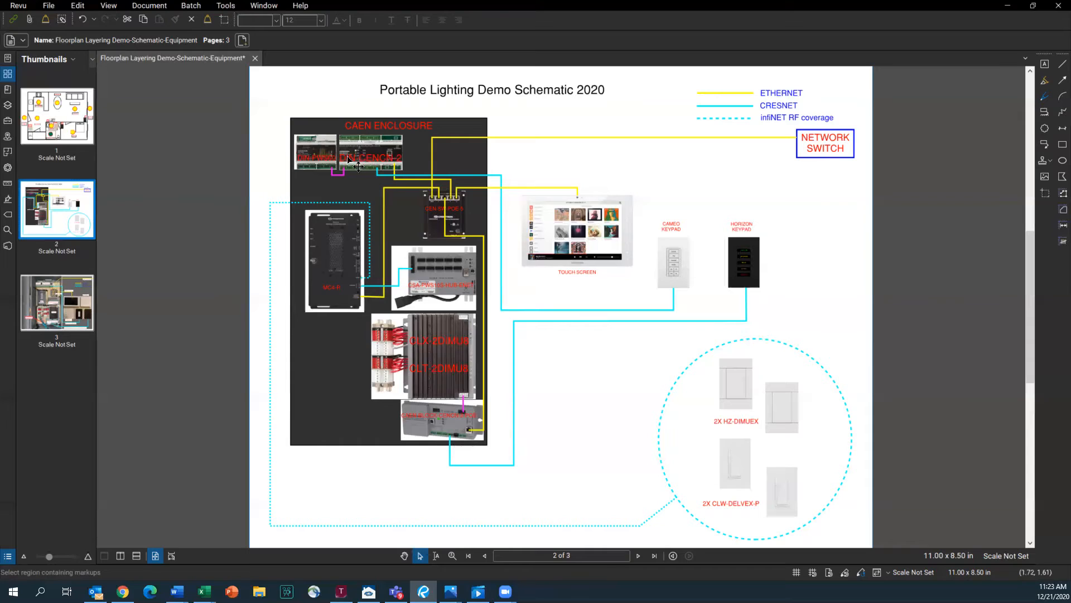
pyautogui.moveTo(375, 169)
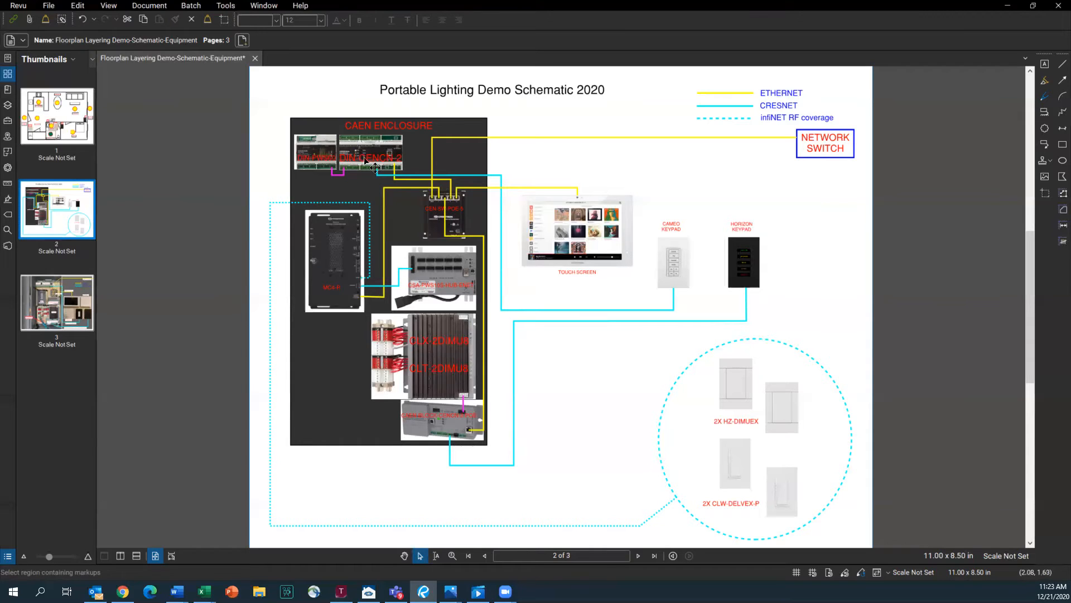
pyautogui.moveTo(366, 180)
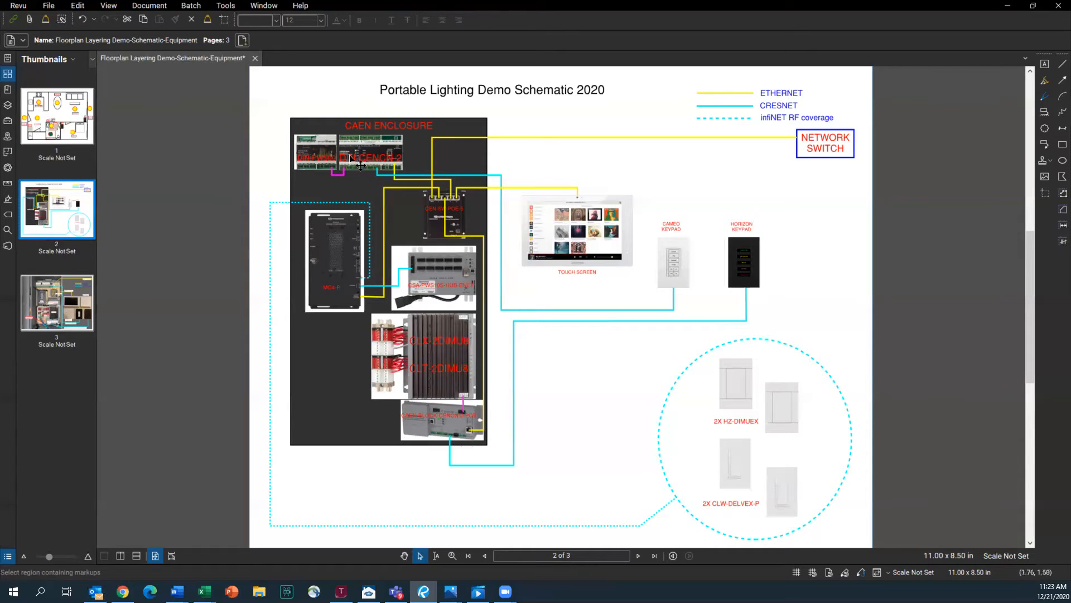
pyautogui.moveTo(306, 180)
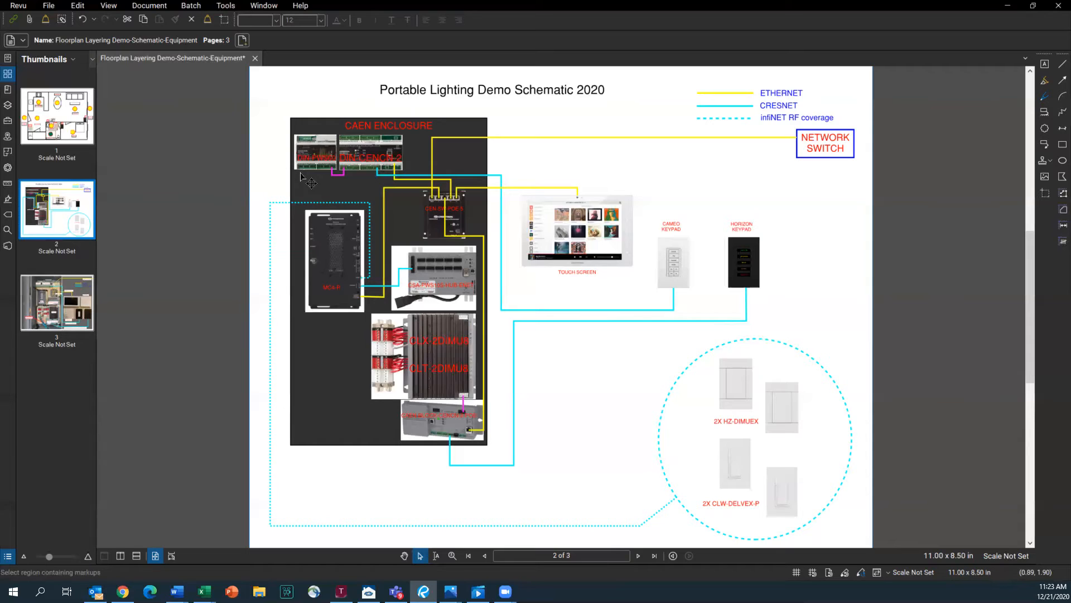
pyautogui.moveTo(324, 178)
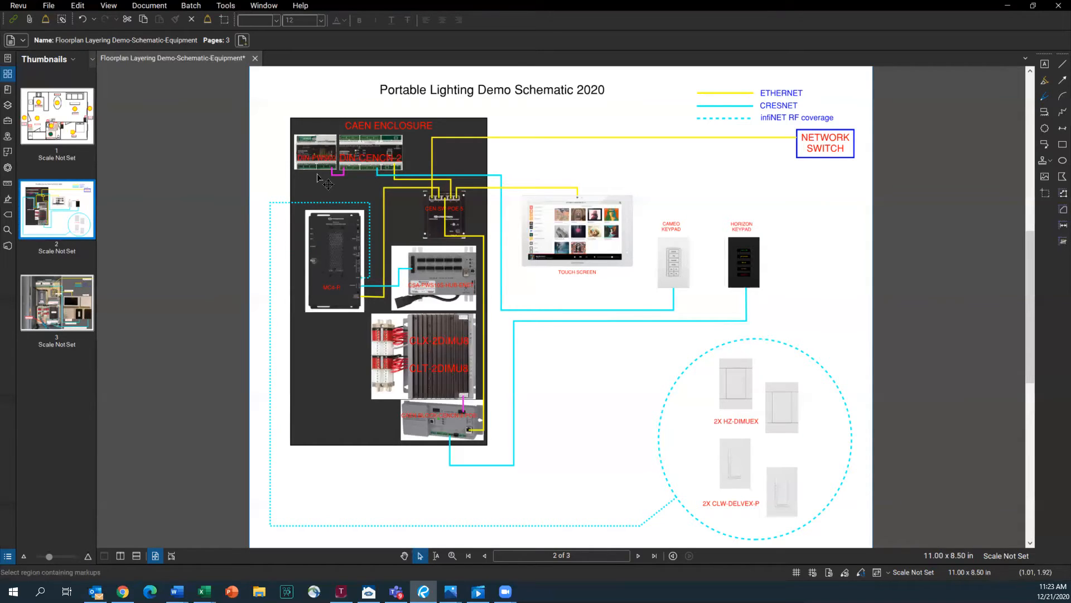
pyautogui.moveTo(370, 184)
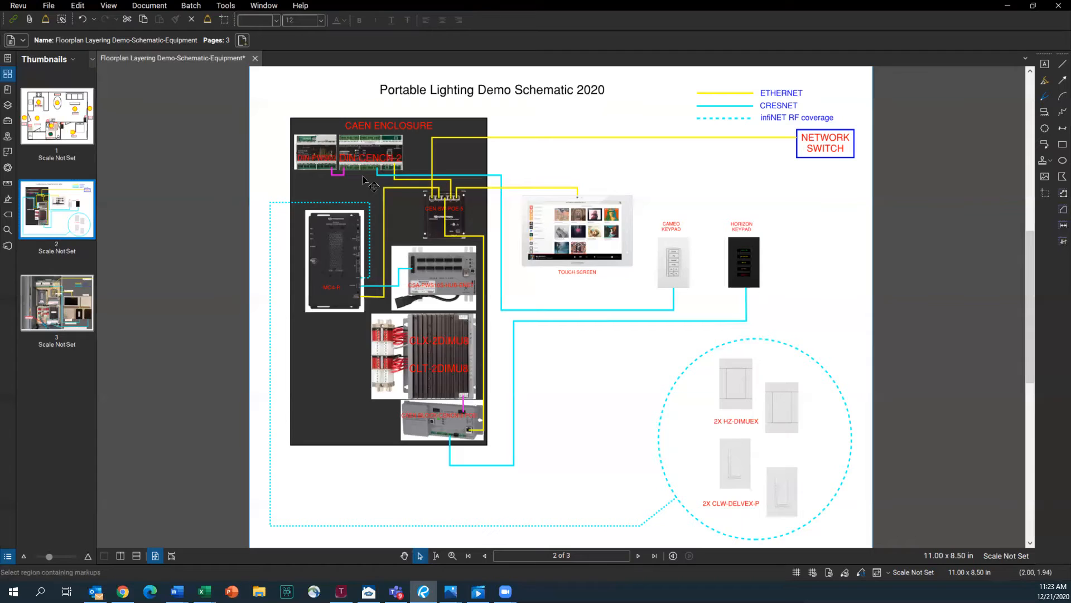
pyautogui.moveTo(416, 188)
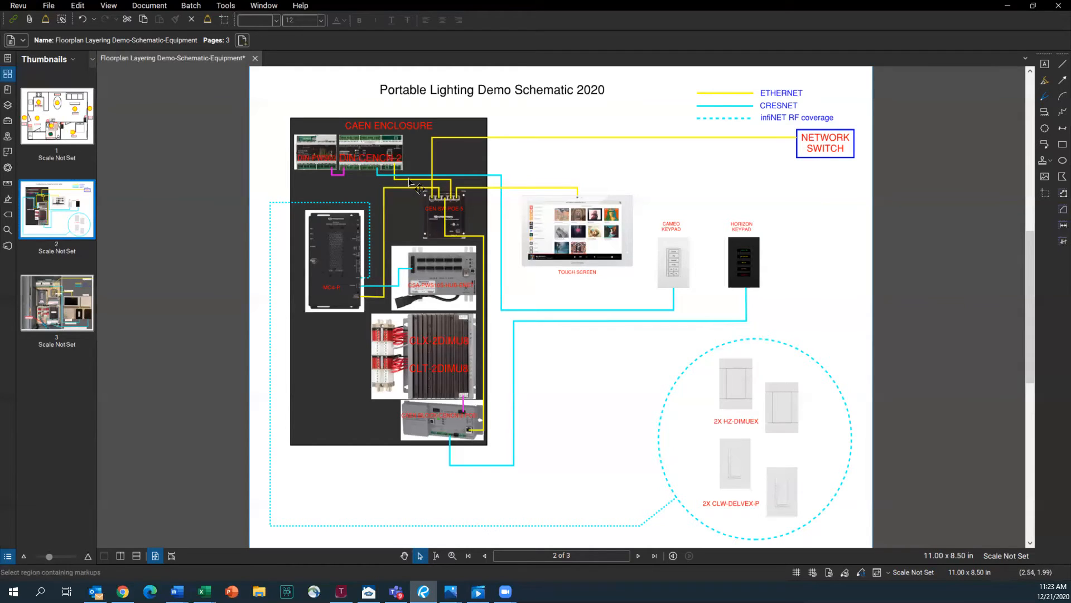
pyautogui.moveTo(586, 299)
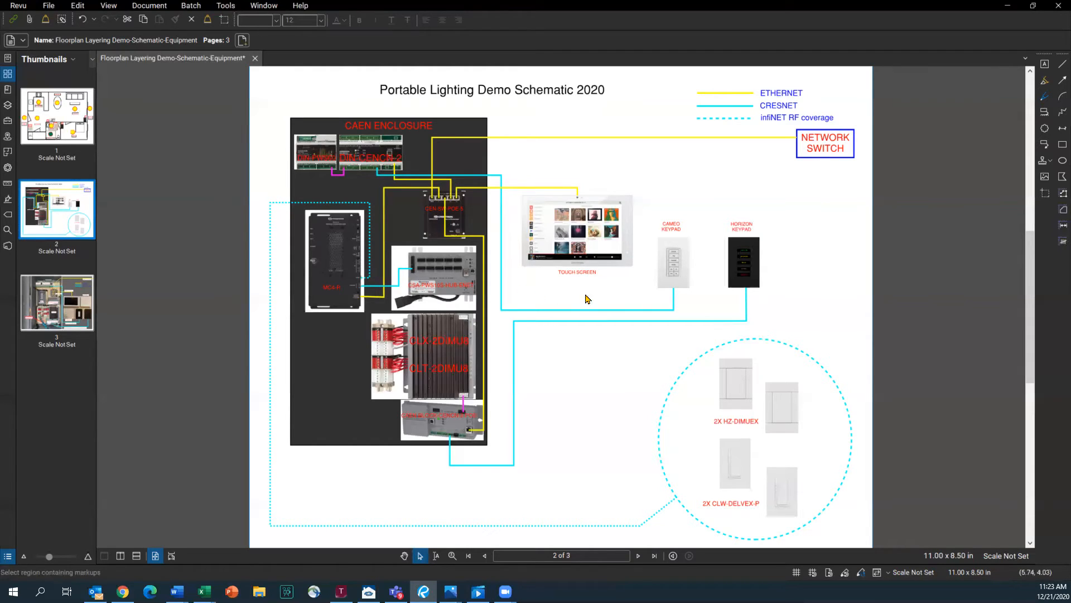
pyautogui.moveTo(684, 294)
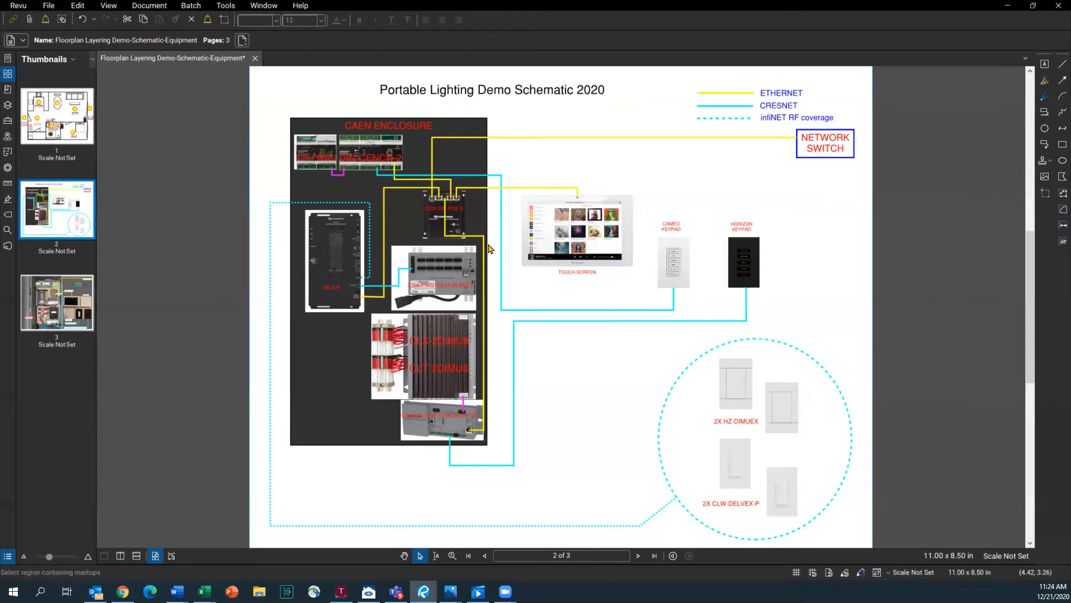
pyautogui.moveTo(453, 202)
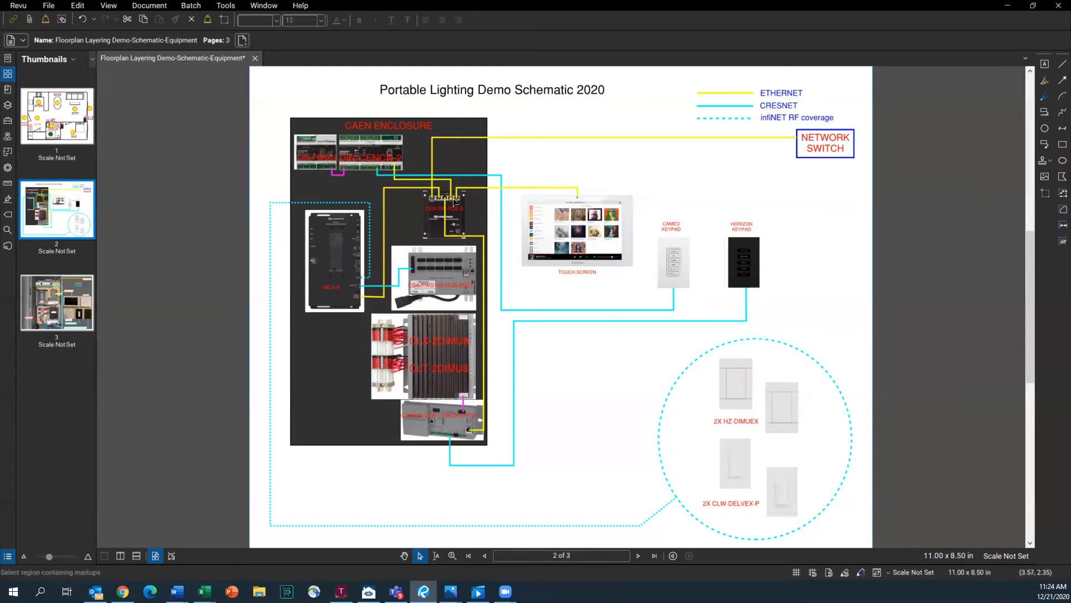
pyautogui.moveTo(486, 199)
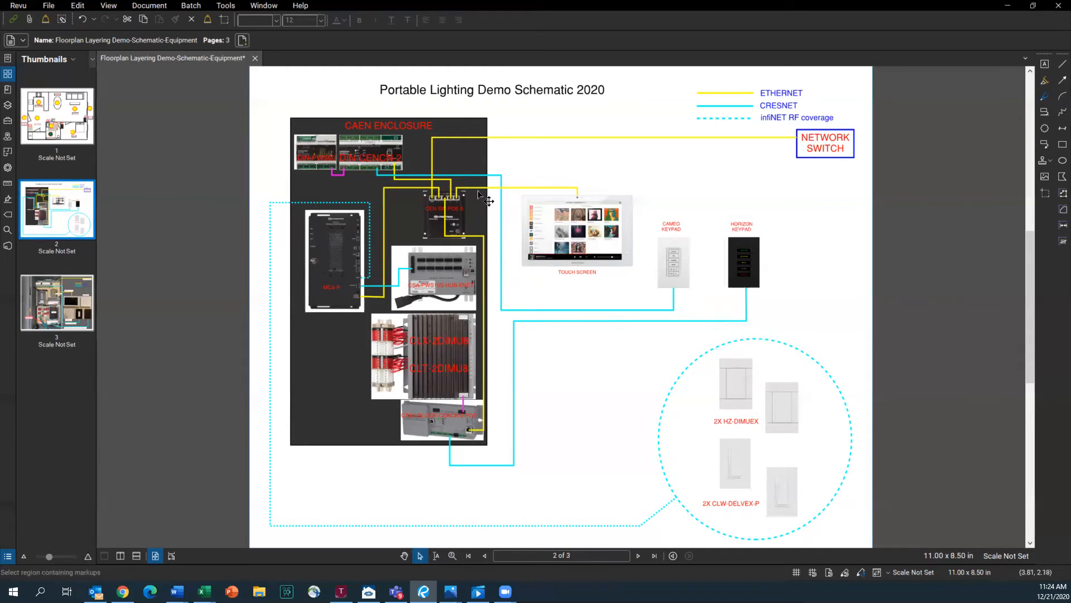
pyautogui.moveTo(570, 177)
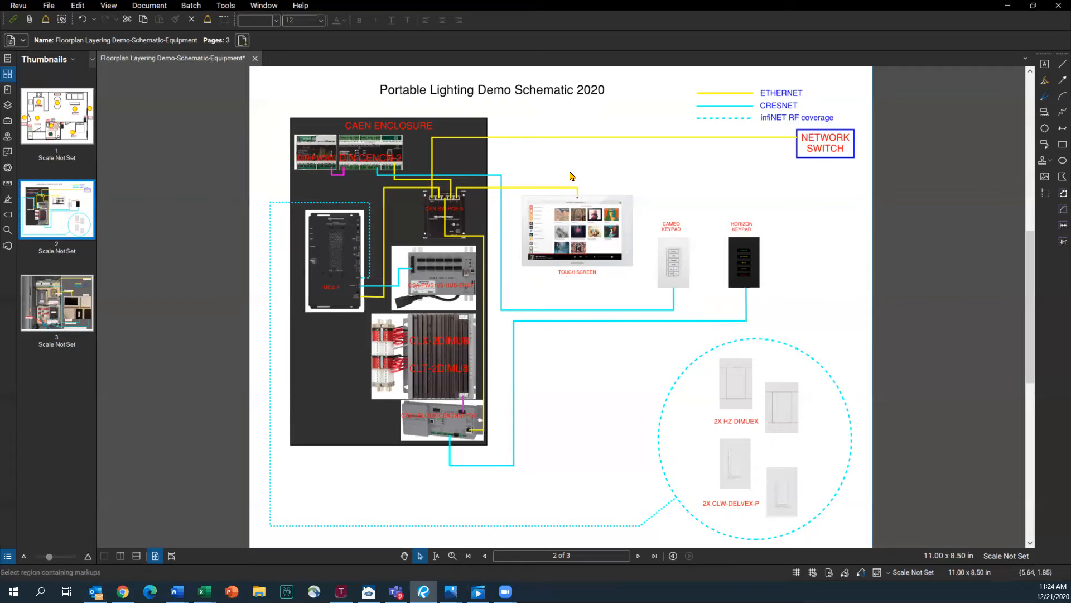
pyautogui.moveTo(384, 196)
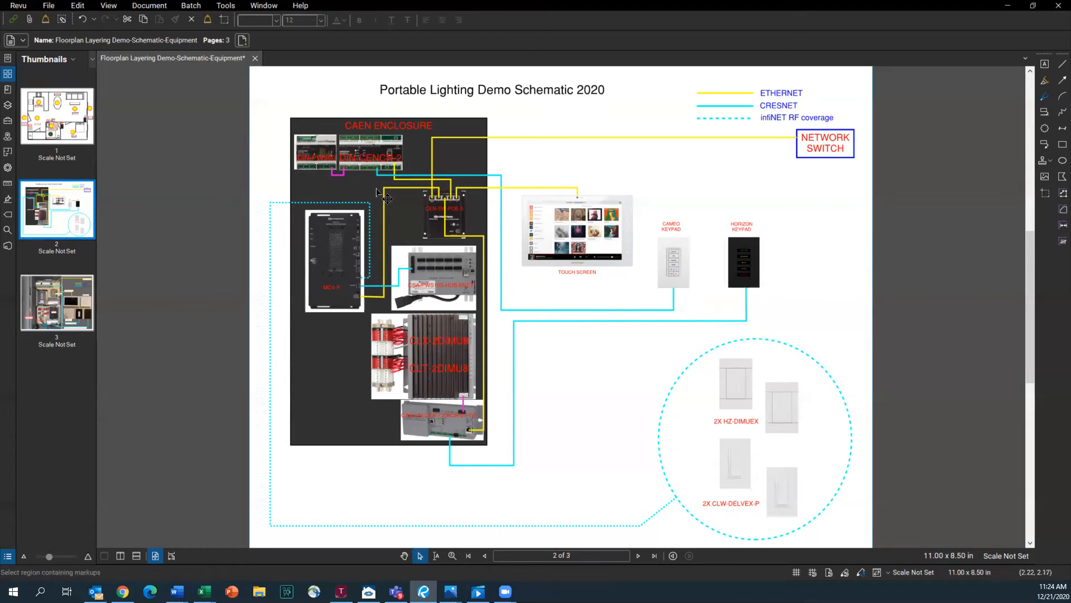
pyautogui.moveTo(344, 293)
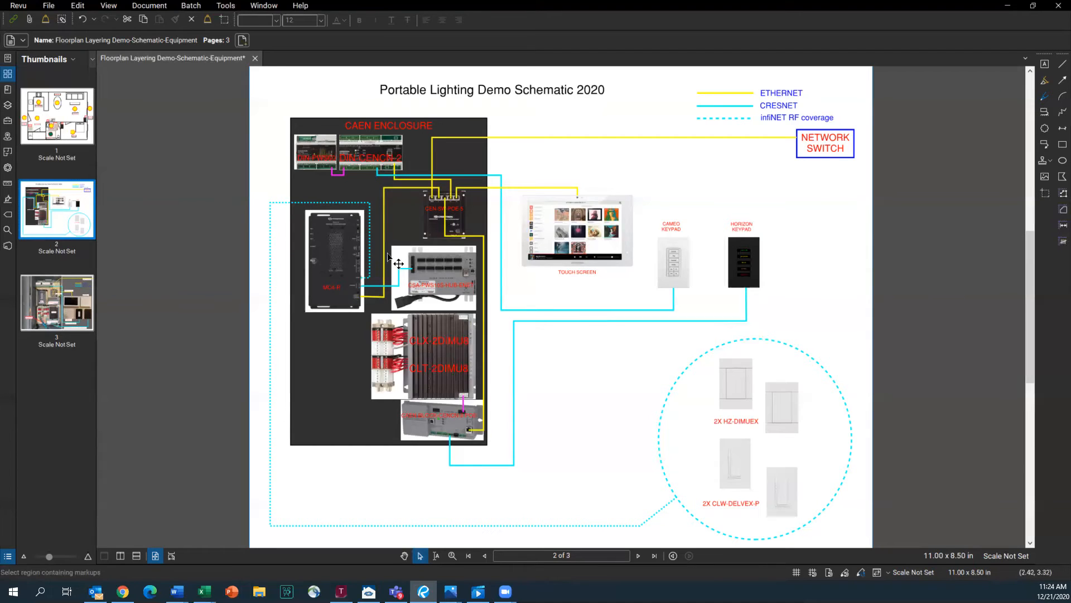
pyautogui.moveTo(424, 215)
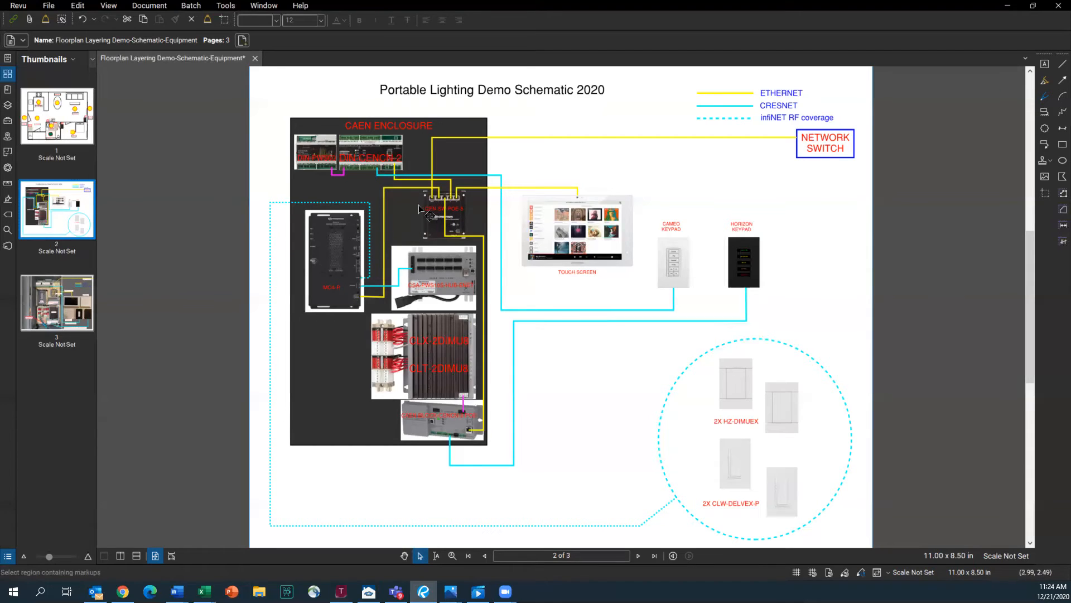
pyautogui.moveTo(467, 213)
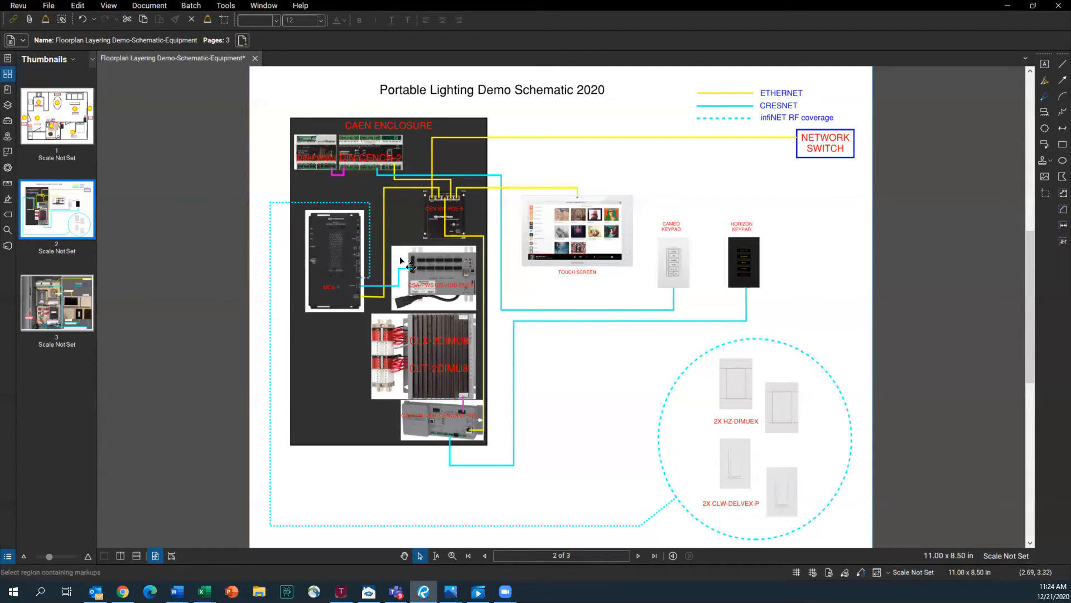
pyautogui.moveTo(494, 286)
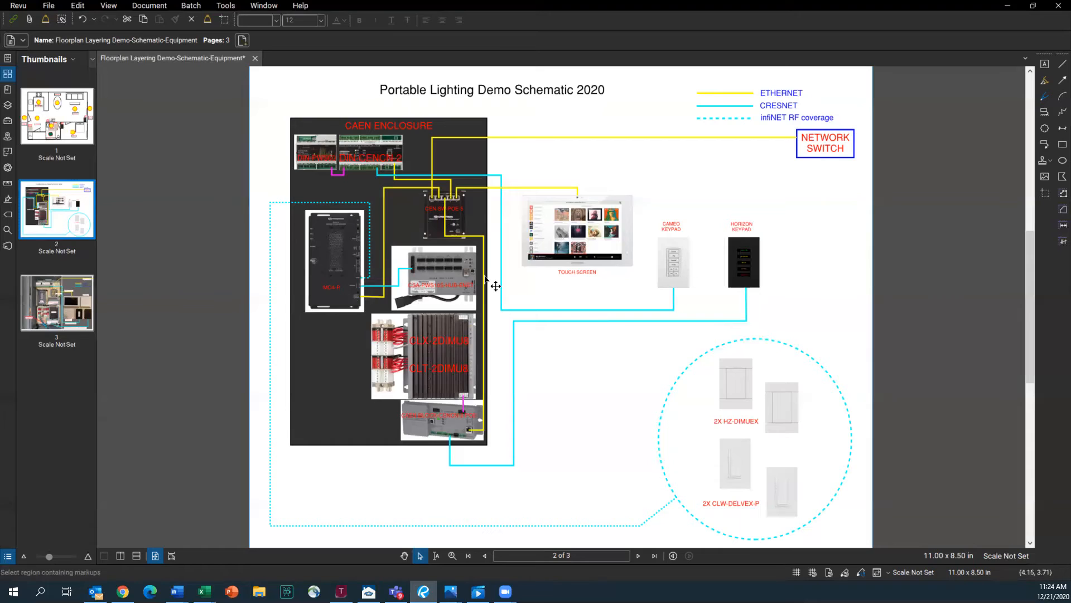
pyautogui.moveTo(450, 306)
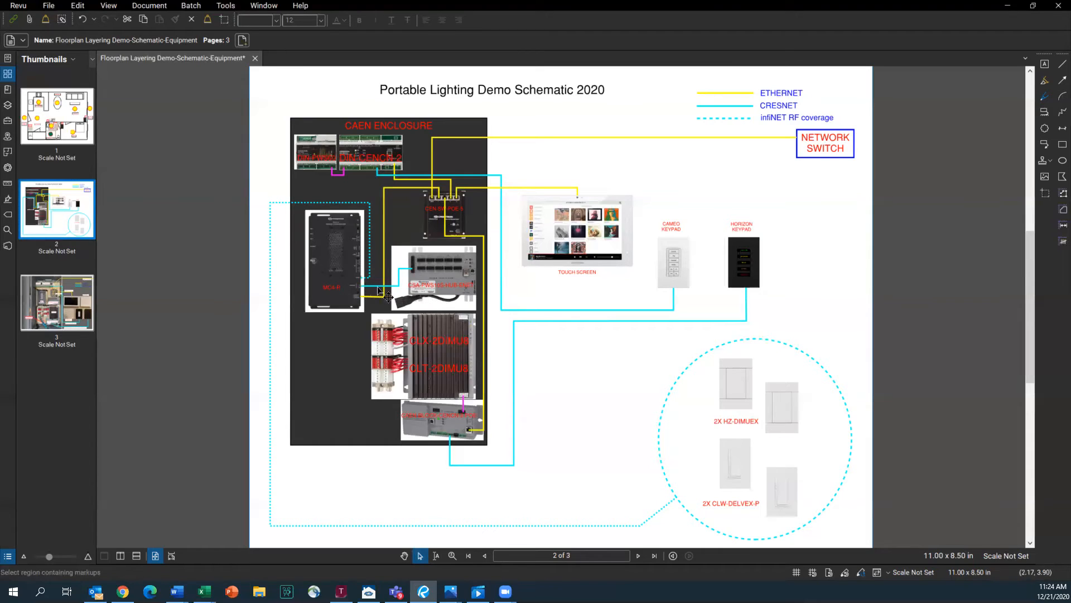
pyautogui.moveTo(409, 277)
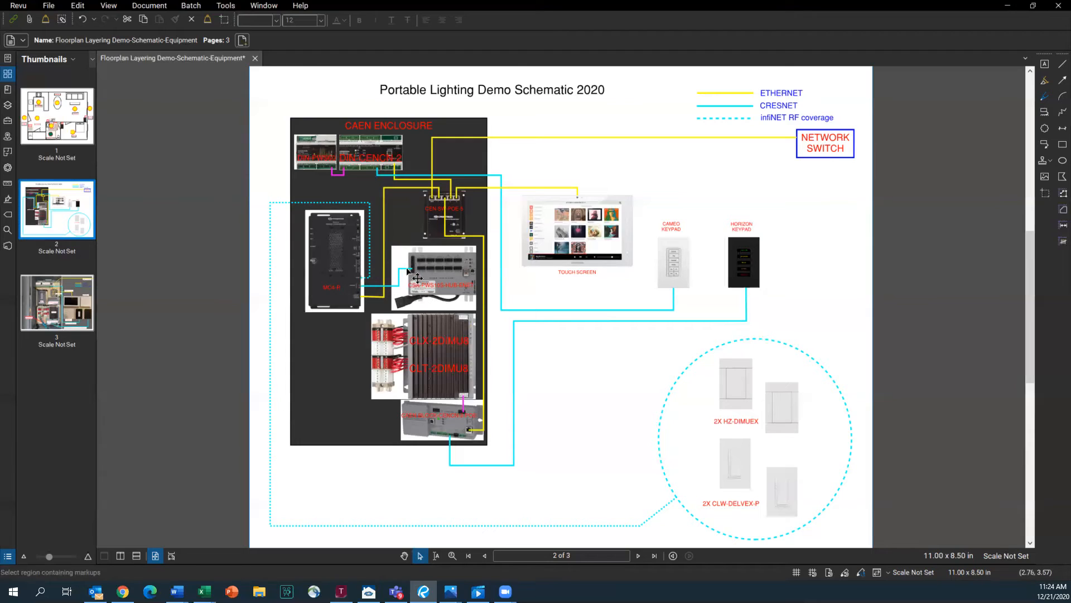
pyautogui.moveTo(431, 286)
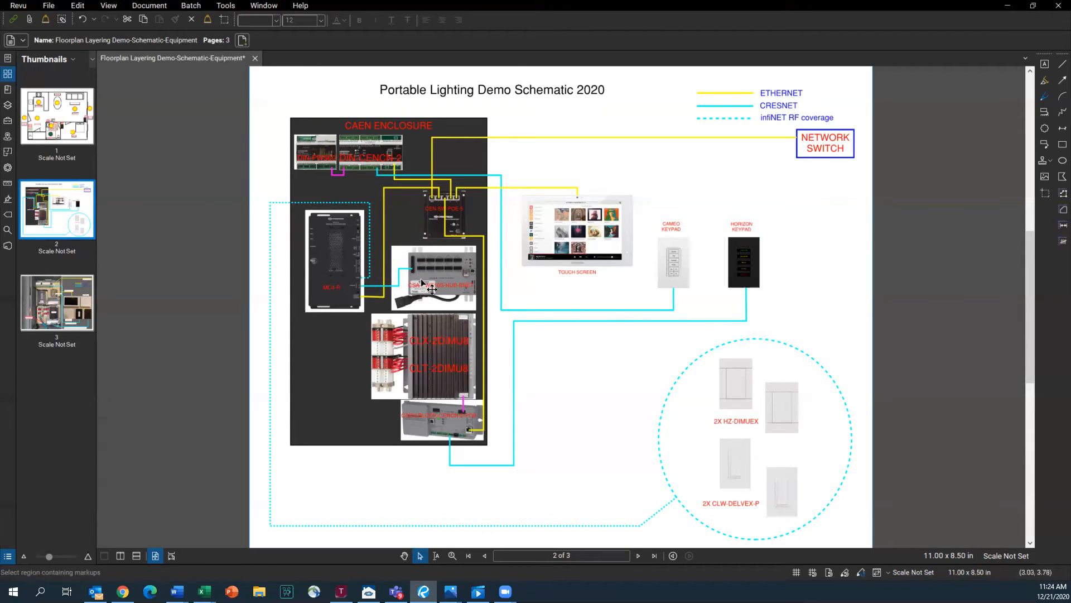
pyautogui.moveTo(429, 286)
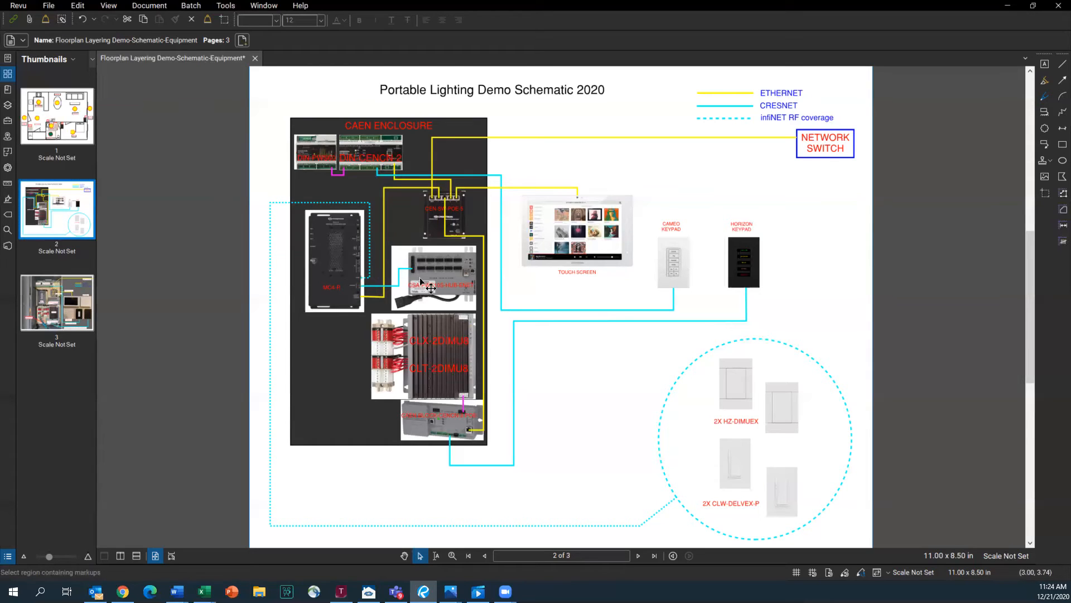
pyautogui.moveTo(367, 280)
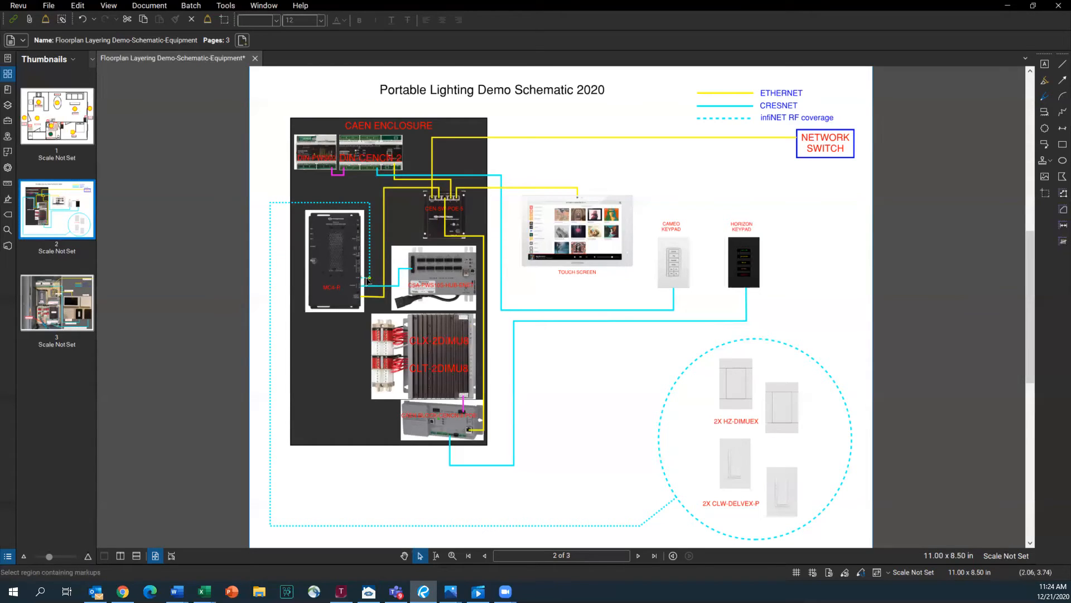
pyautogui.moveTo(321, 213)
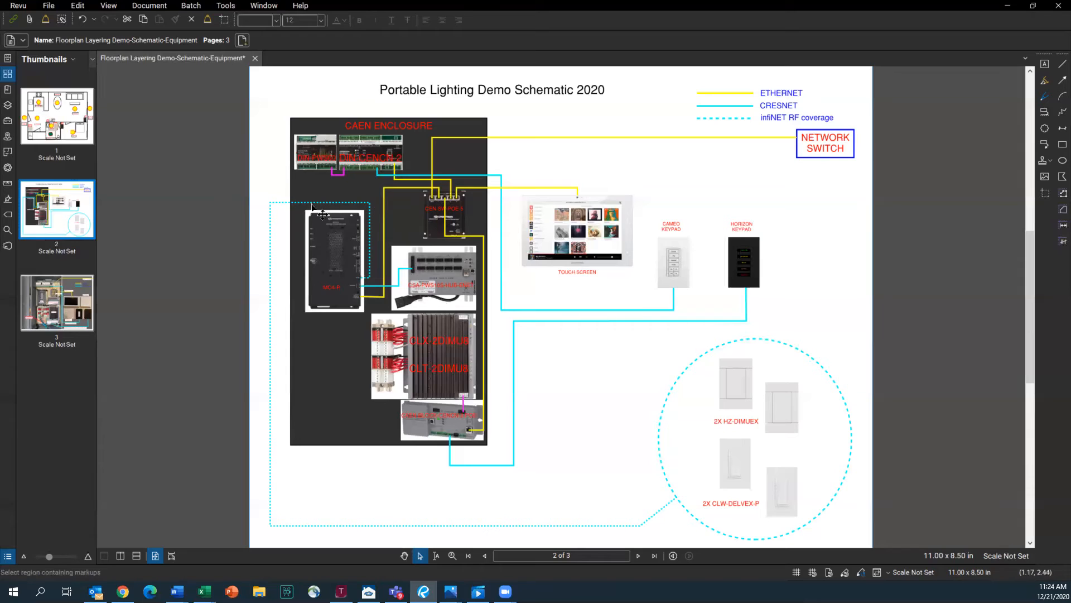
pyautogui.moveTo(278, 366)
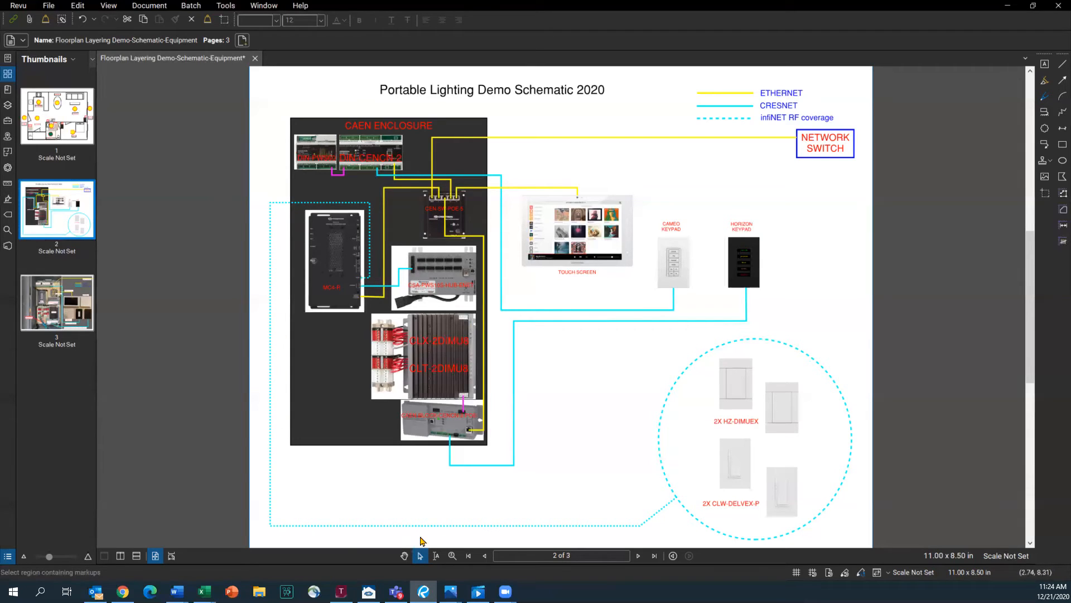
pyautogui.moveTo(784, 358)
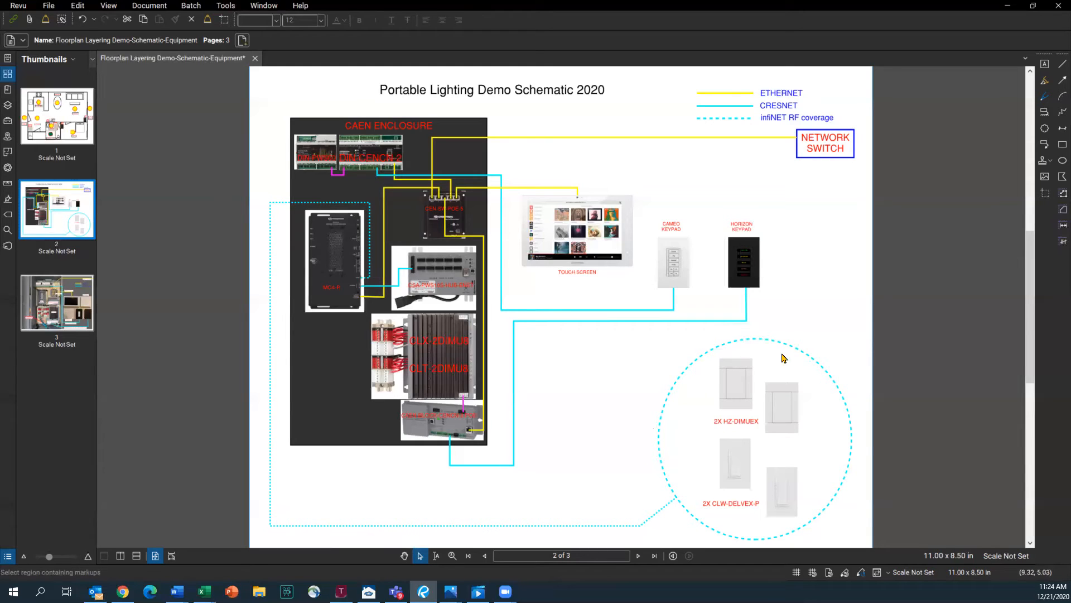
pyautogui.moveTo(772, 336)
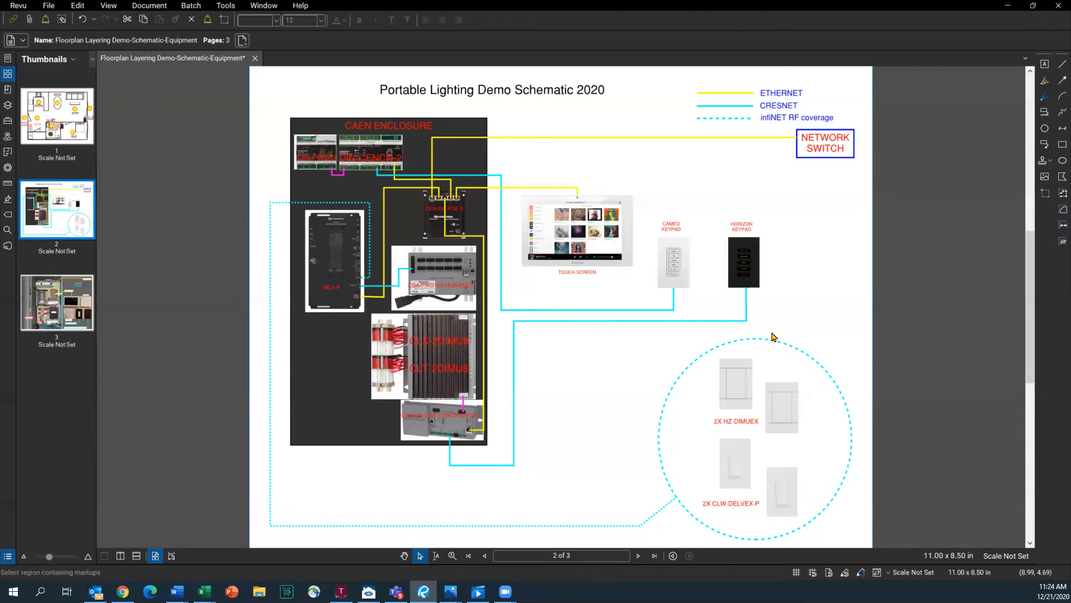
pyautogui.moveTo(812, 515)
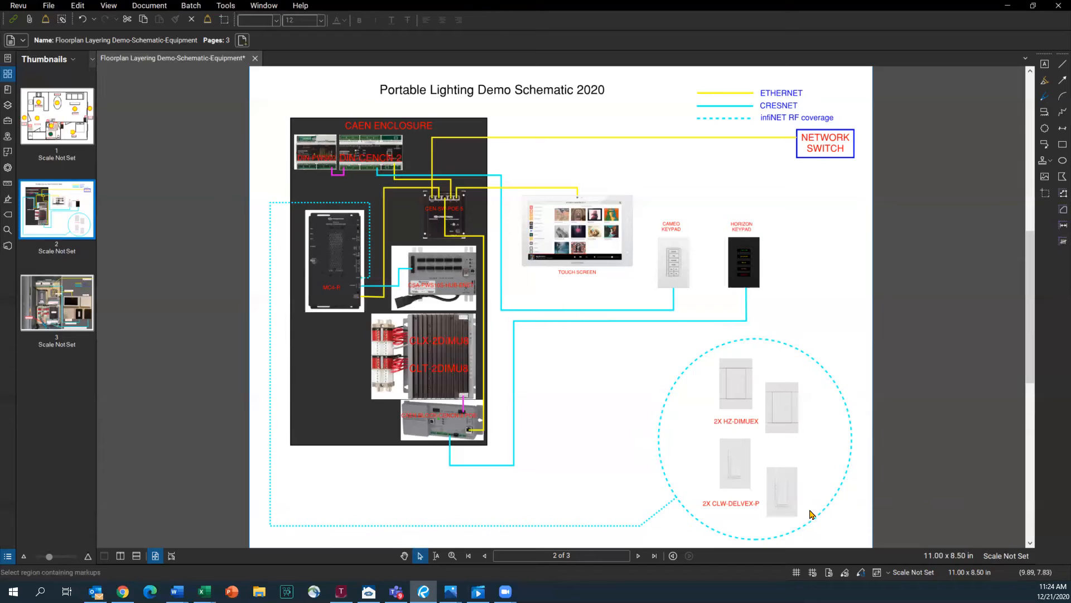
pyautogui.moveTo(864, 436)
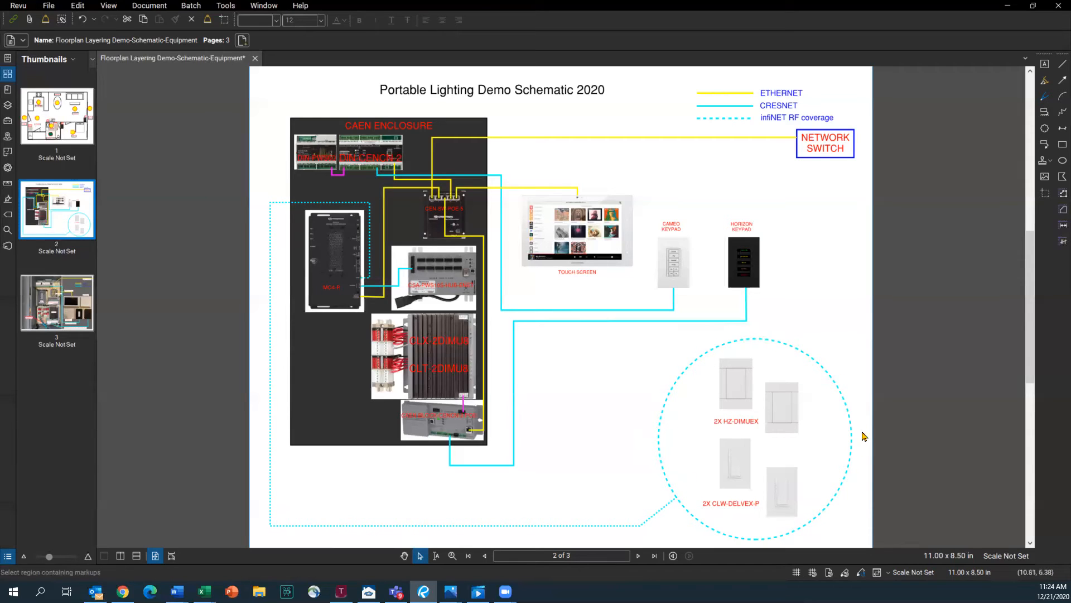
pyautogui.moveTo(658, 500)
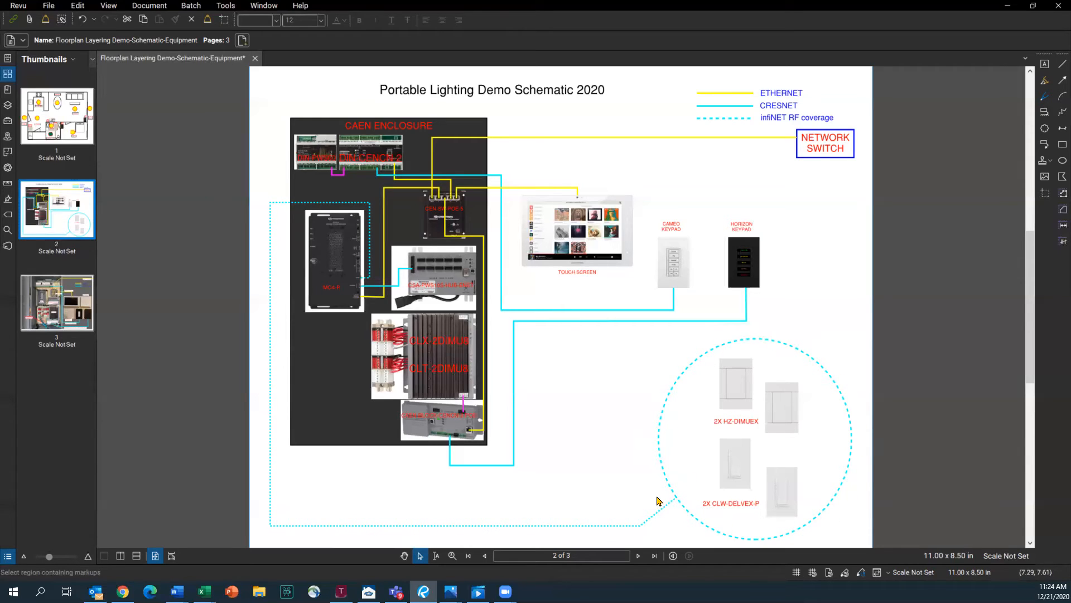
pyautogui.click(57, 303)
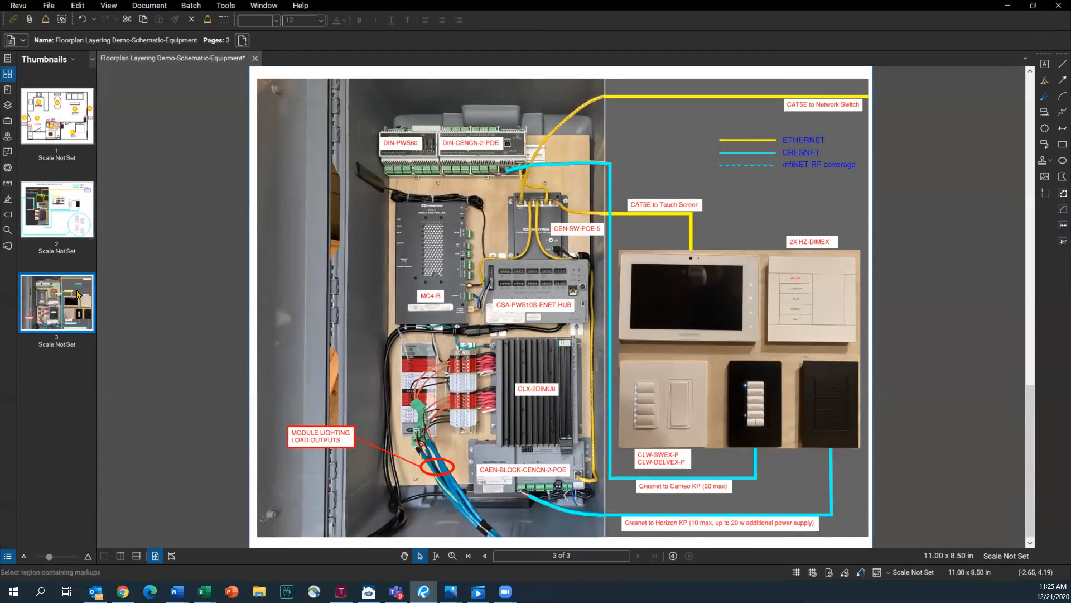
pyautogui.moveTo(221, 249)
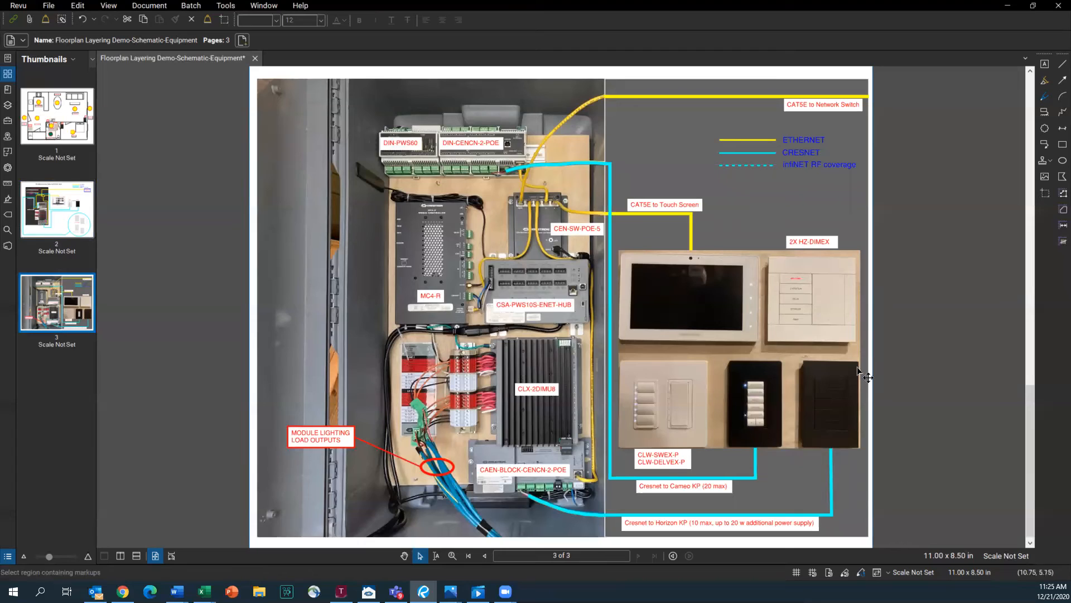
pyautogui.moveTo(632, 264)
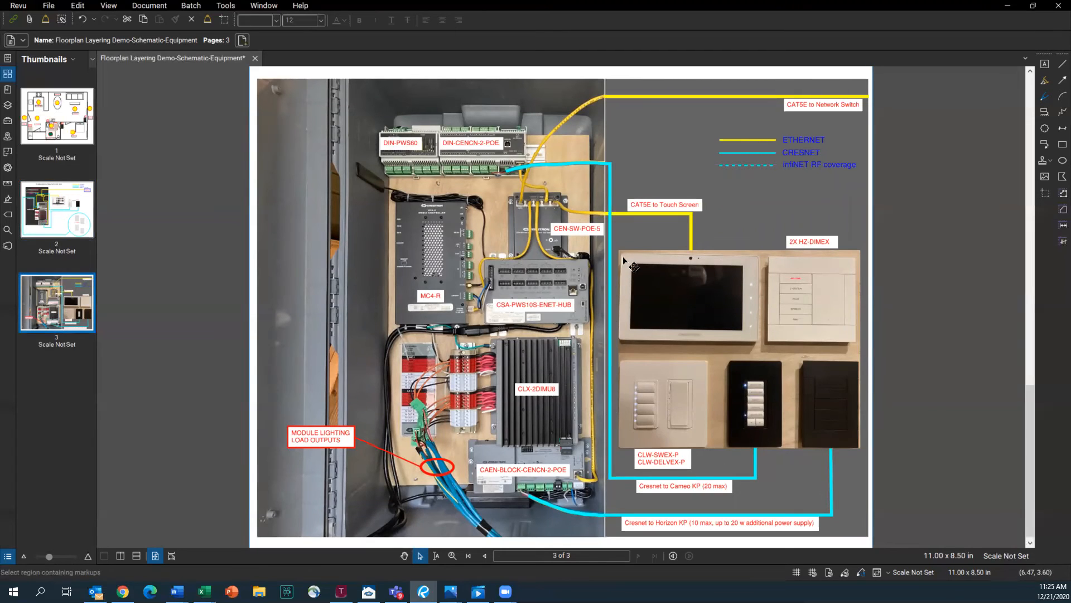
pyautogui.moveTo(863, 248)
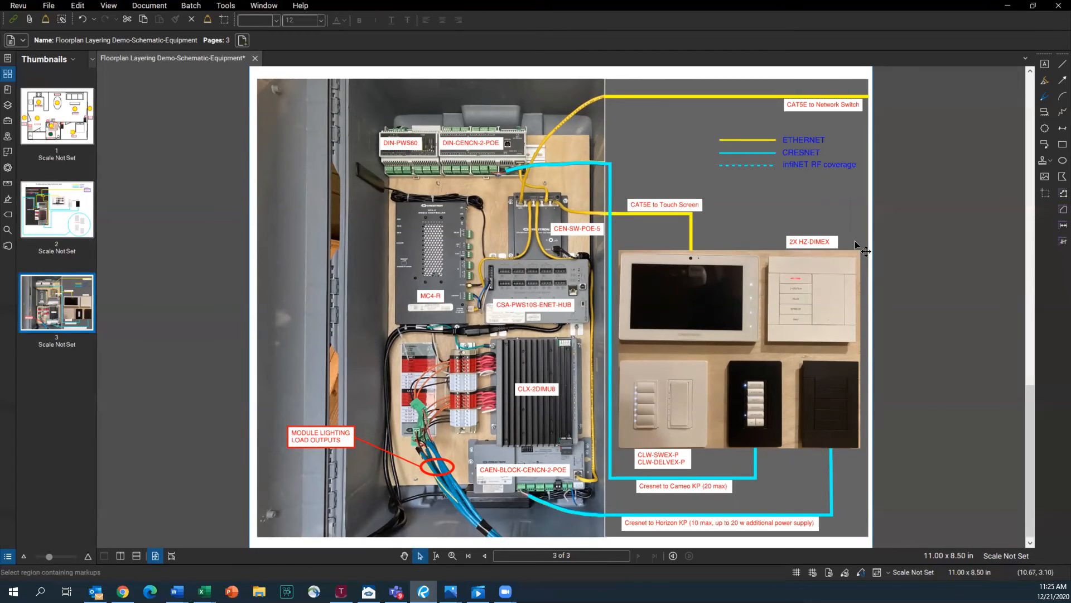
pyautogui.moveTo(864, 213)
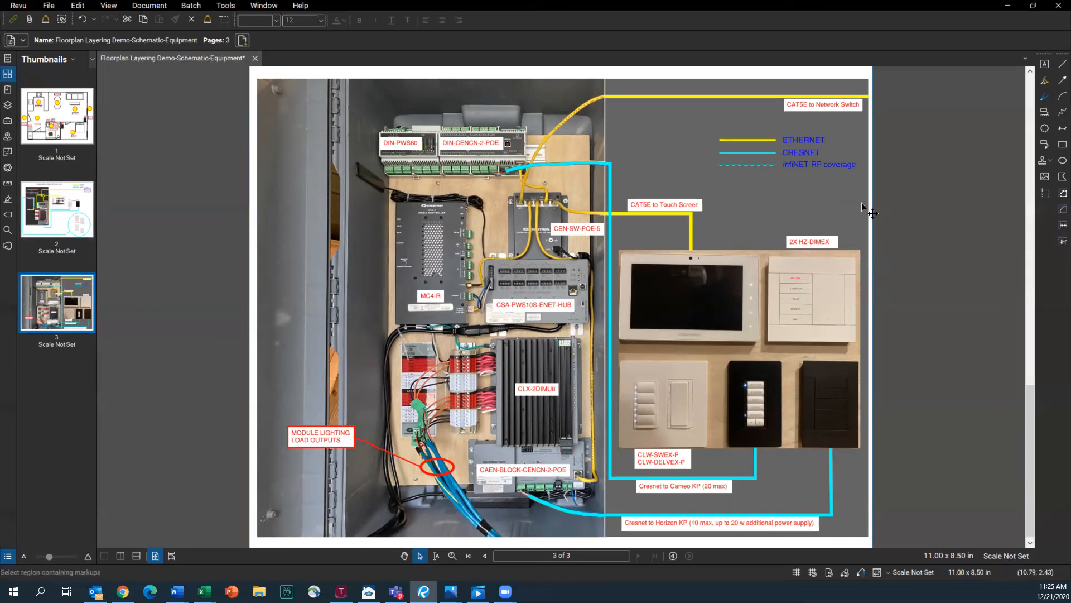
pyautogui.moveTo(689, 354)
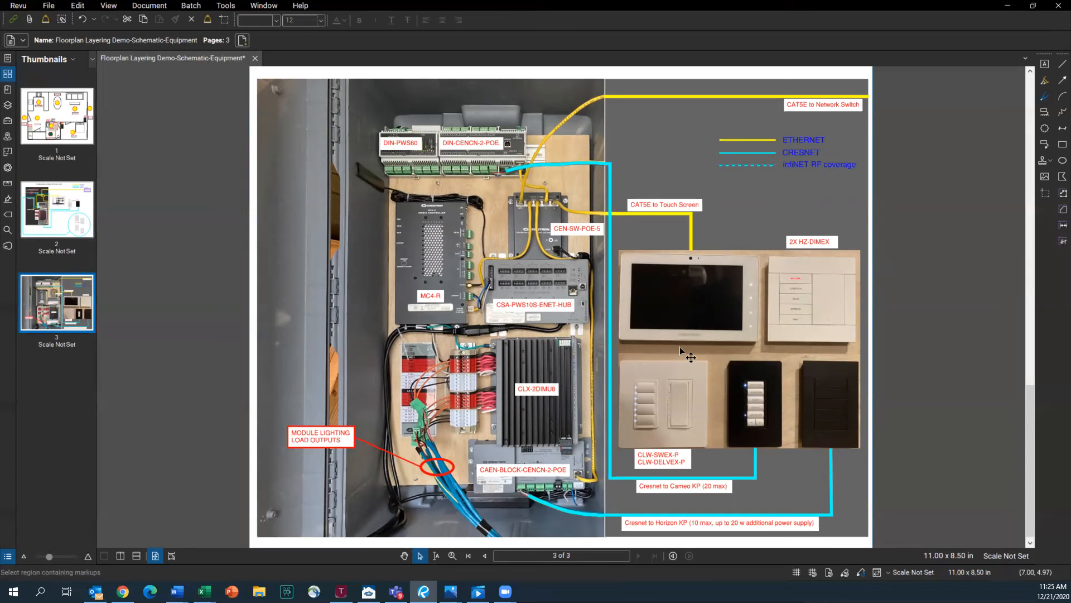
pyautogui.moveTo(312, 276)
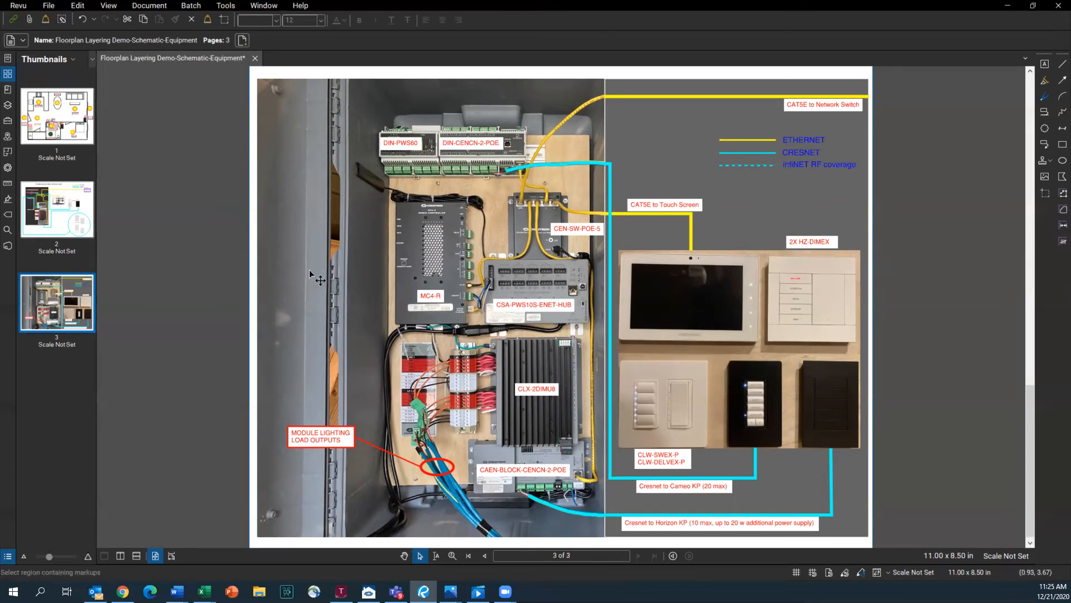
pyautogui.moveTo(357, 181)
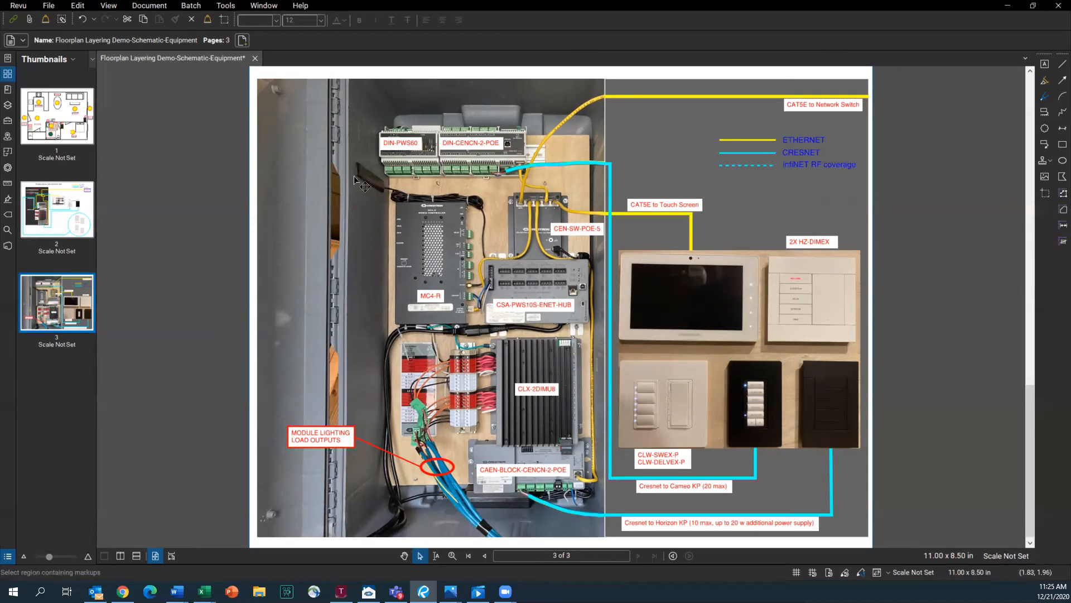
pyautogui.moveTo(470, 293)
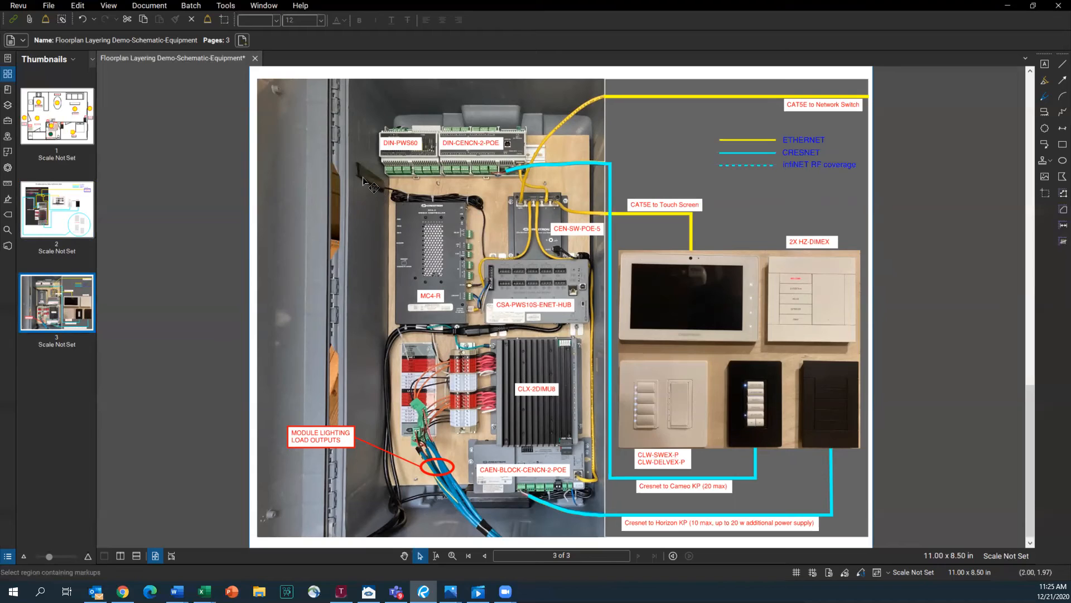
pyautogui.moveTo(367, 261)
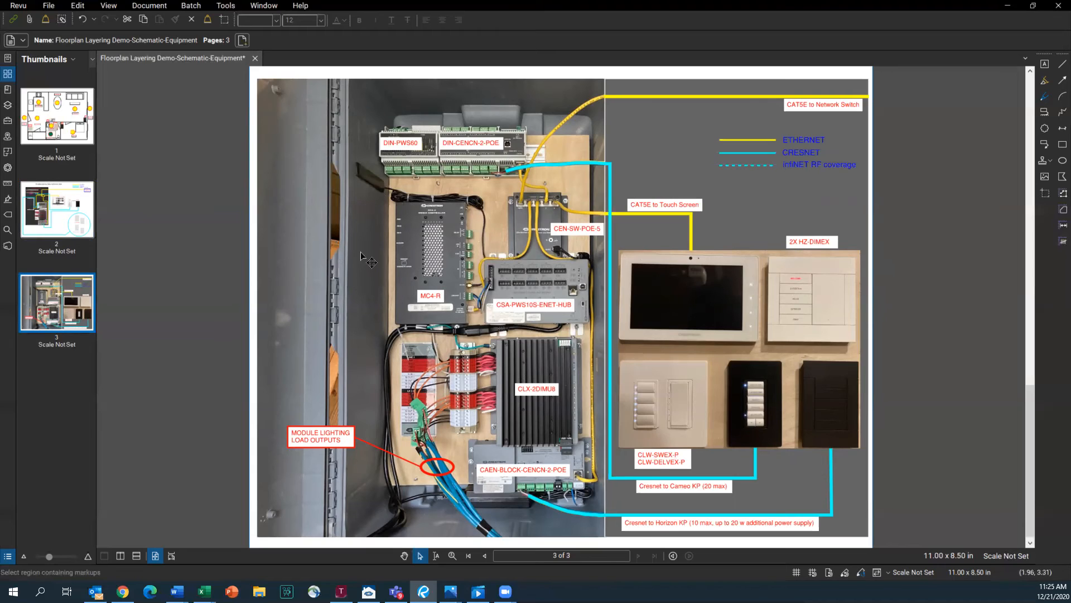
pyautogui.moveTo(580, 216)
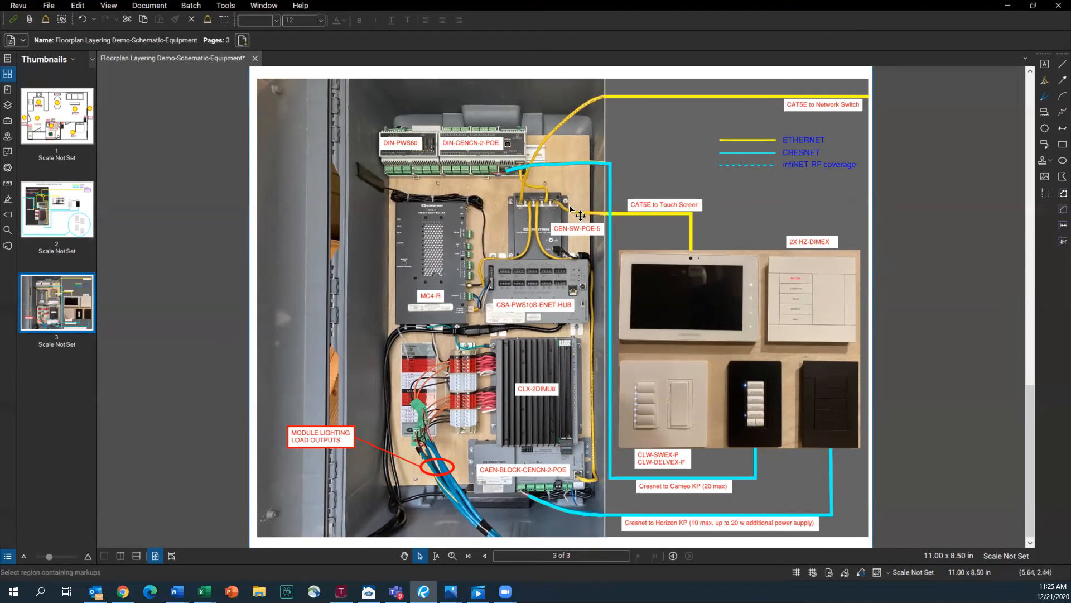
pyautogui.moveTo(799, 112)
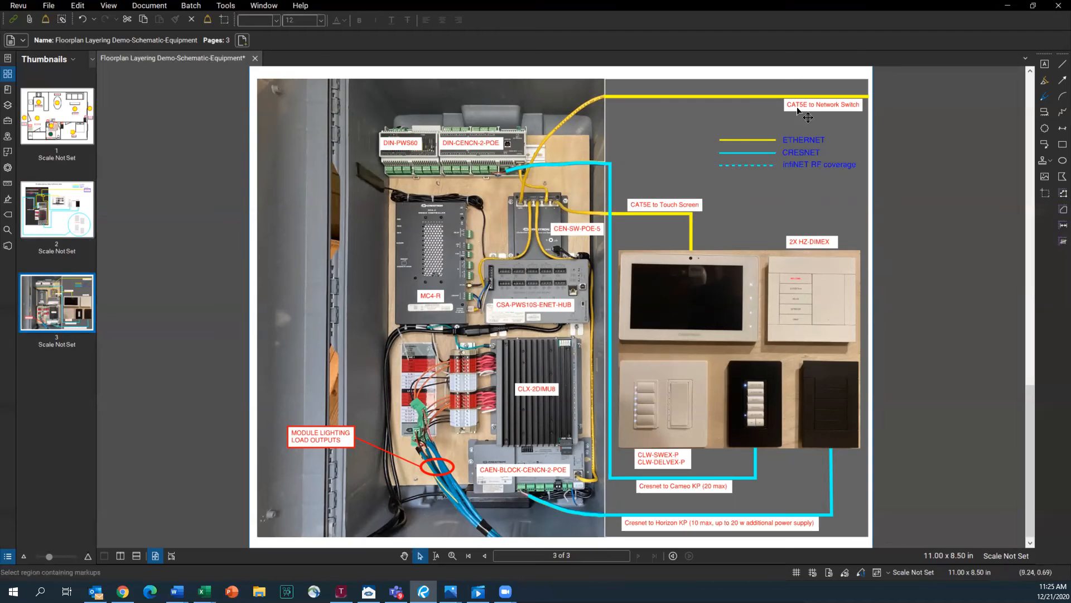
pyautogui.moveTo(526, 202)
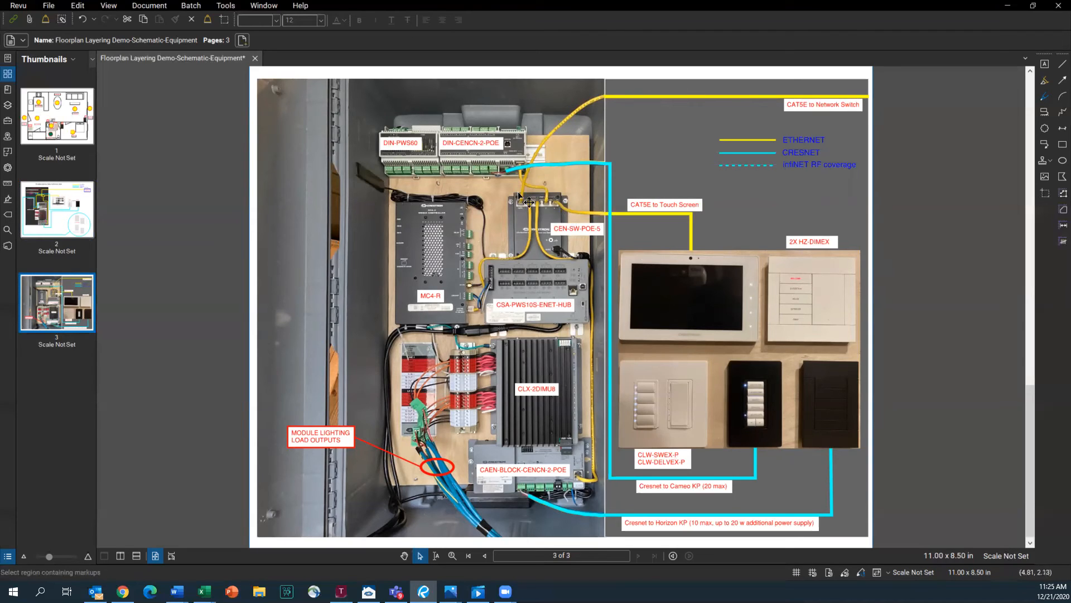
pyautogui.moveTo(543, 210)
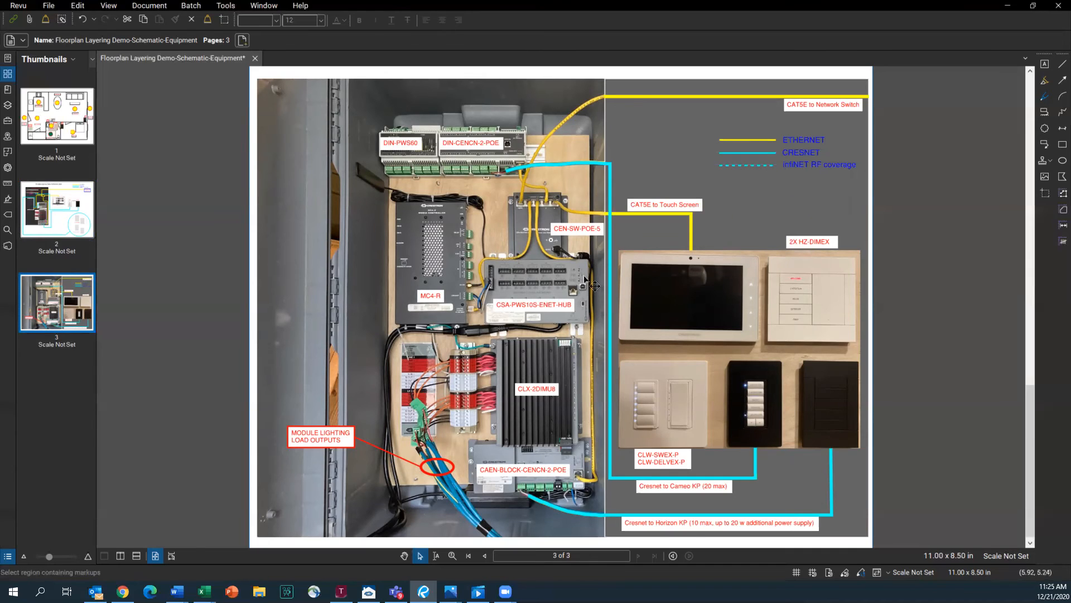
pyautogui.moveTo(526, 182)
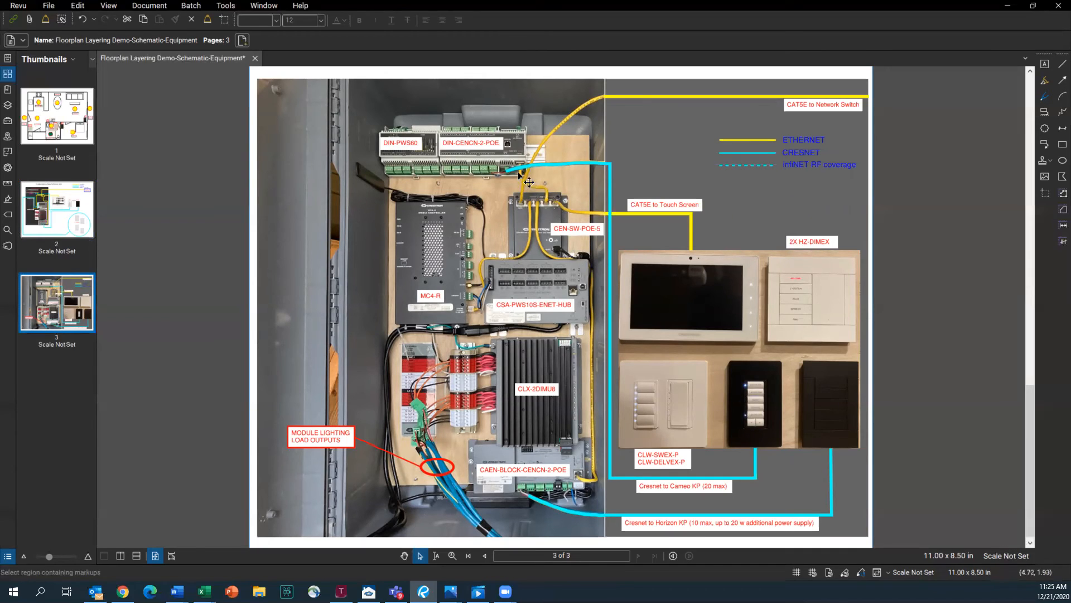
pyautogui.moveTo(529, 154)
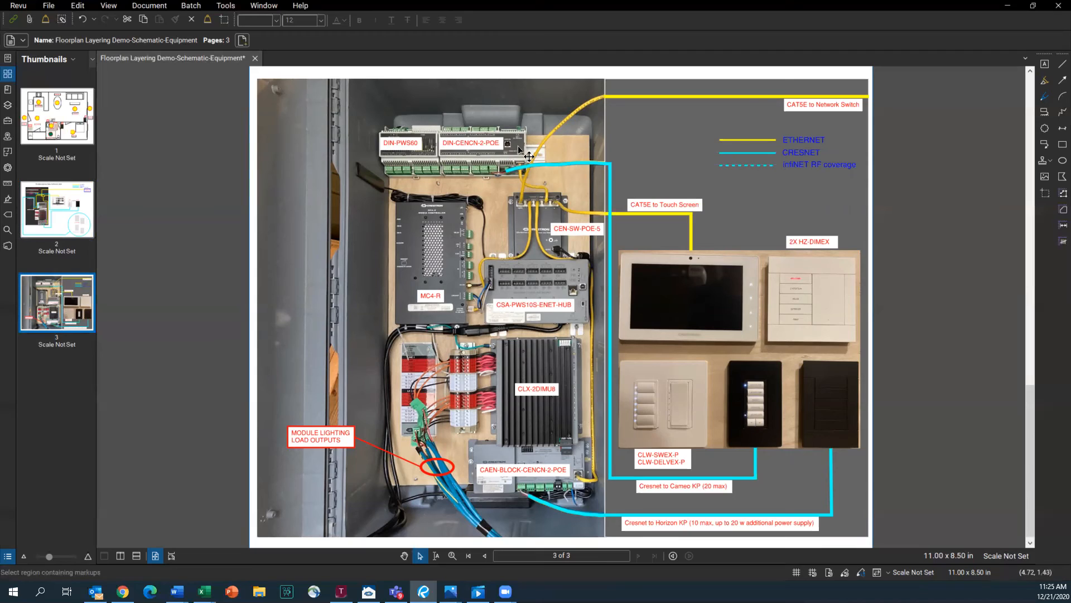
pyautogui.moveTo(646, 222)
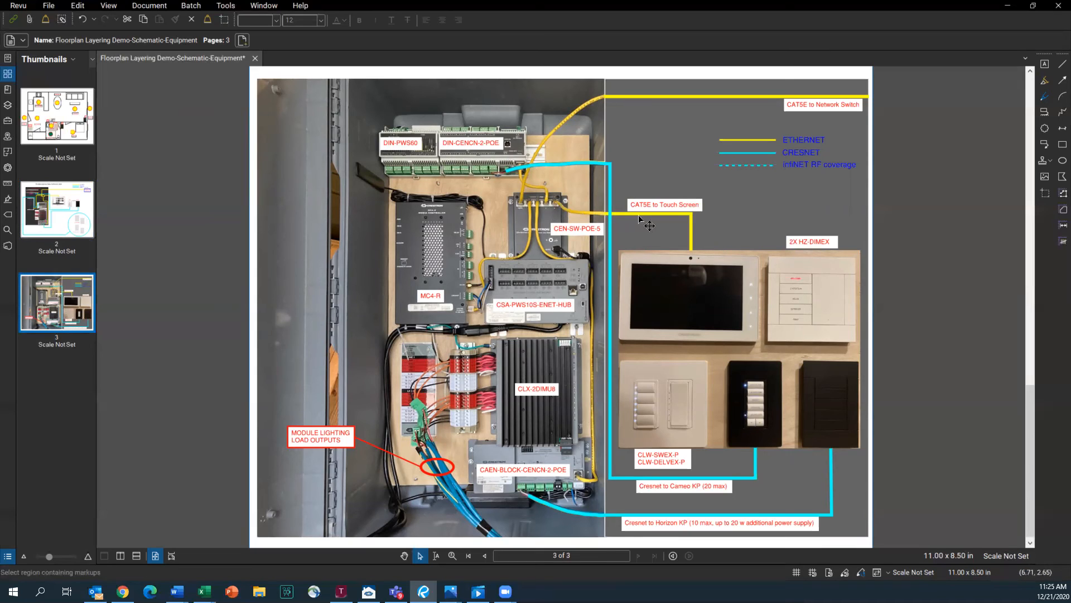
pyautogui.moveTo(701, 270)
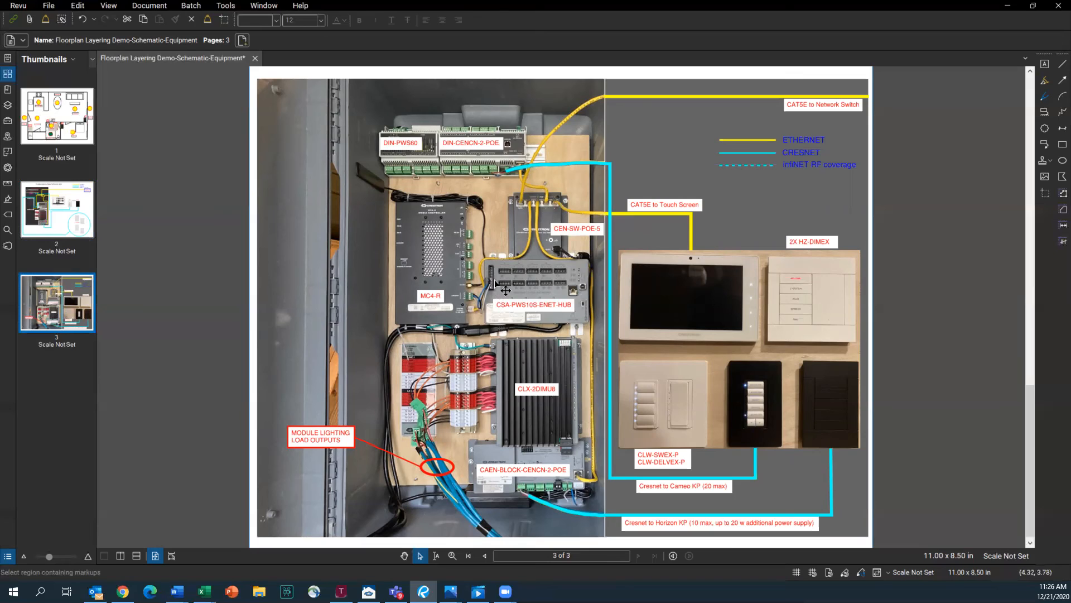
pyautogui.moveTo(583, 325)
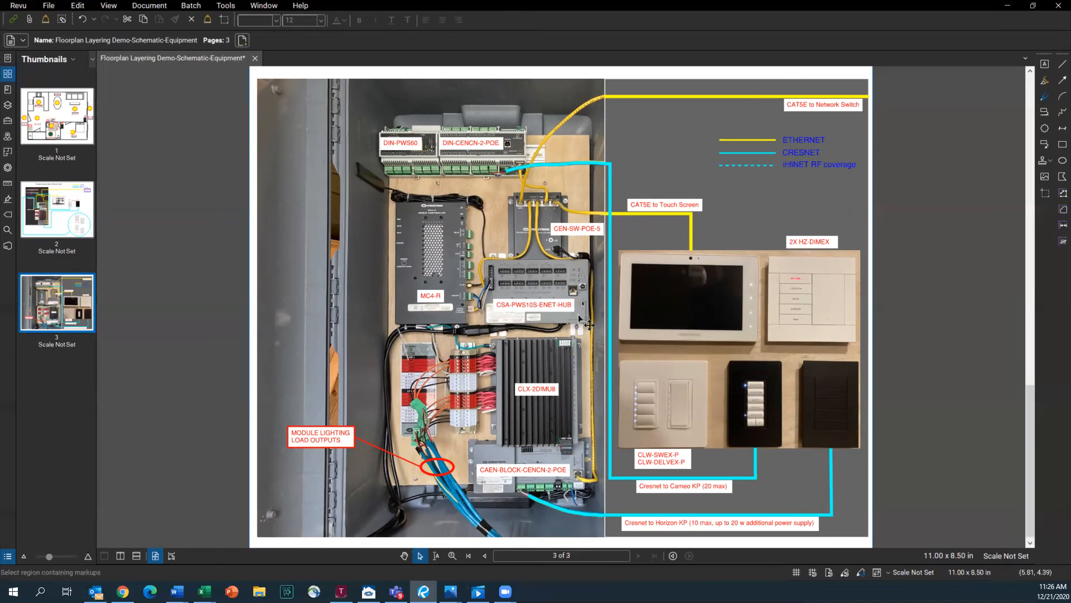
pyautogui.moveTo(409, 329)
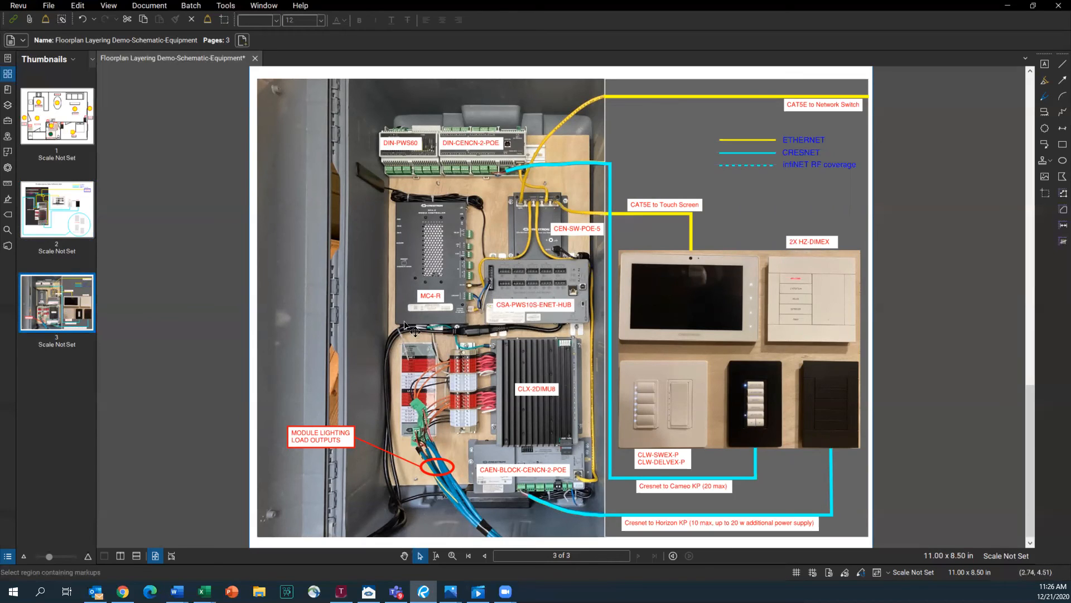
pyautogui.moveTo(468, 466)
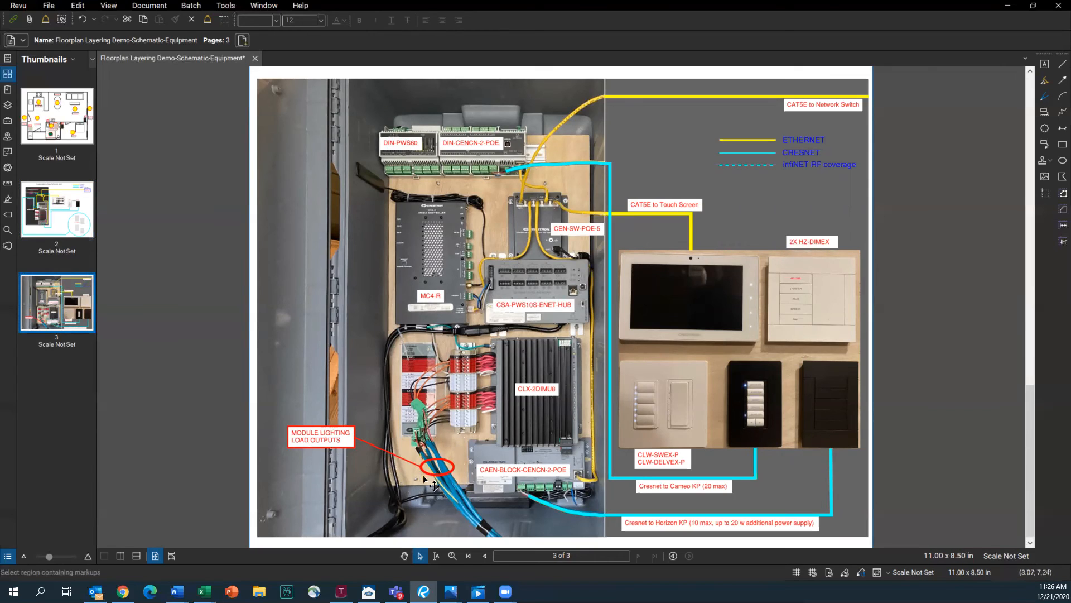
pyautogui.moveTo(421, 489)
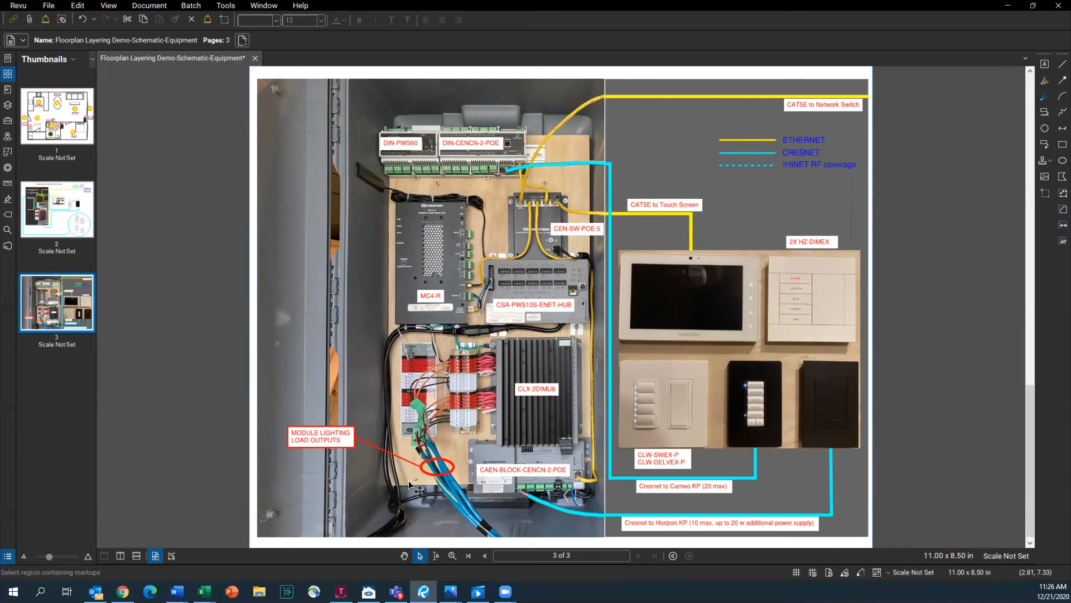
pyautogui.moveTo(205, 456)
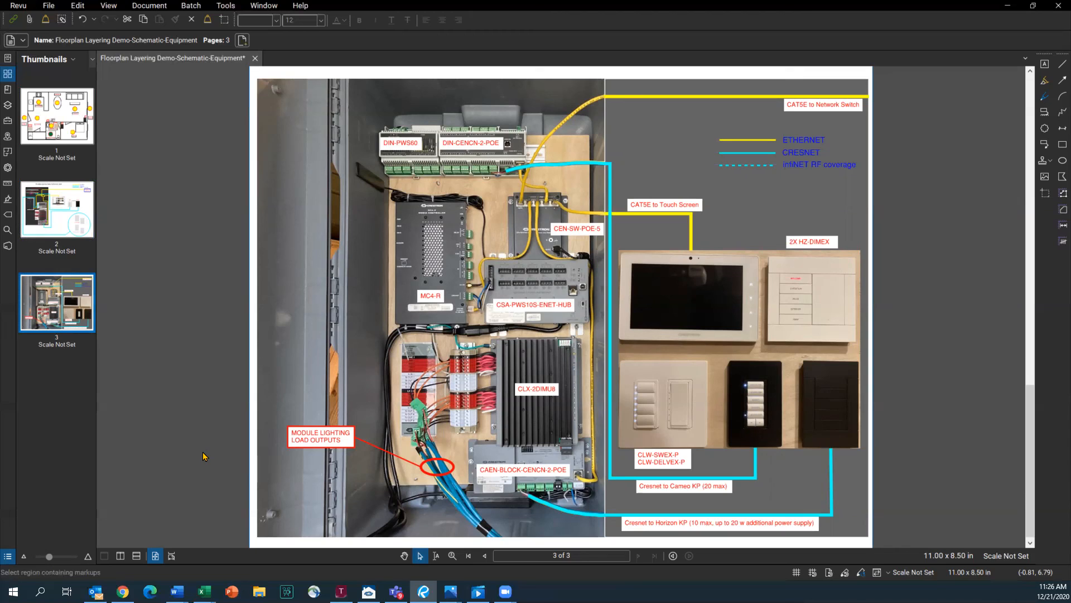
pyautogui.moveTo(746, 519)
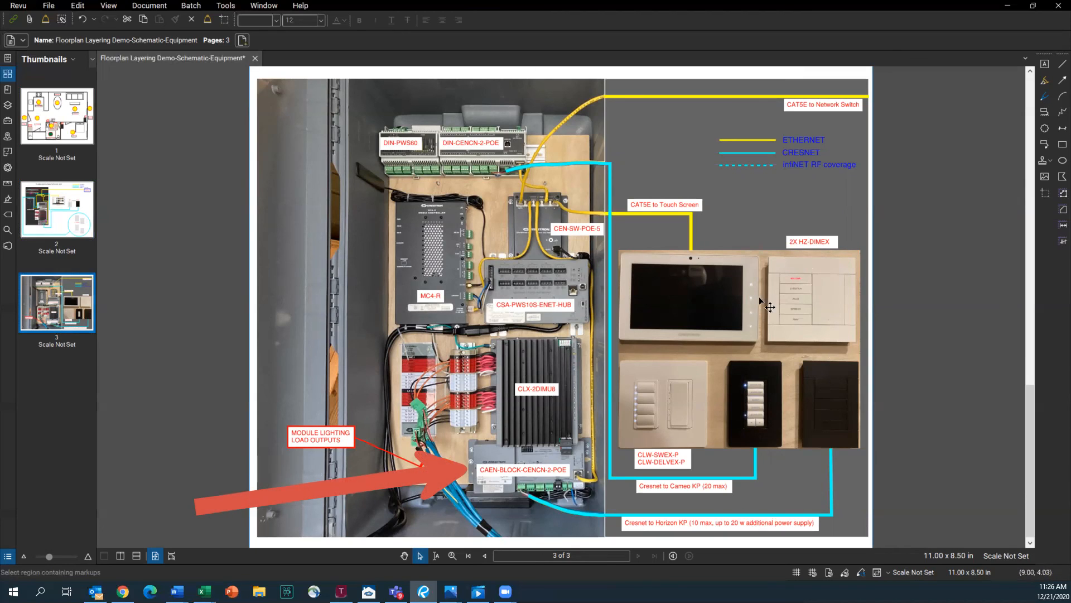
pyautogui.moveTo(790, 269)
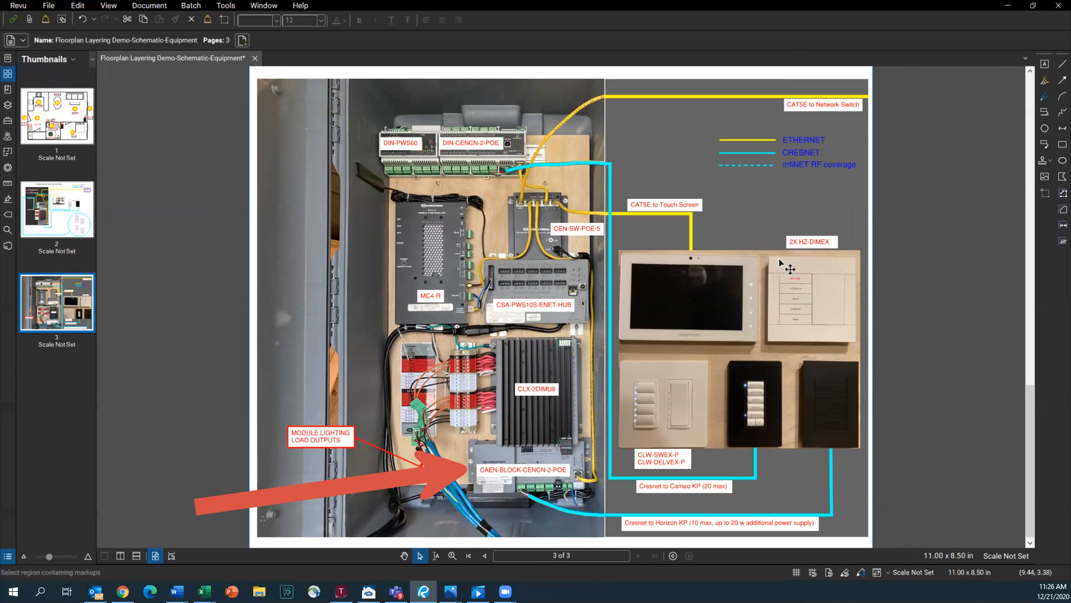
pyautogui.moveTo(840, 342)
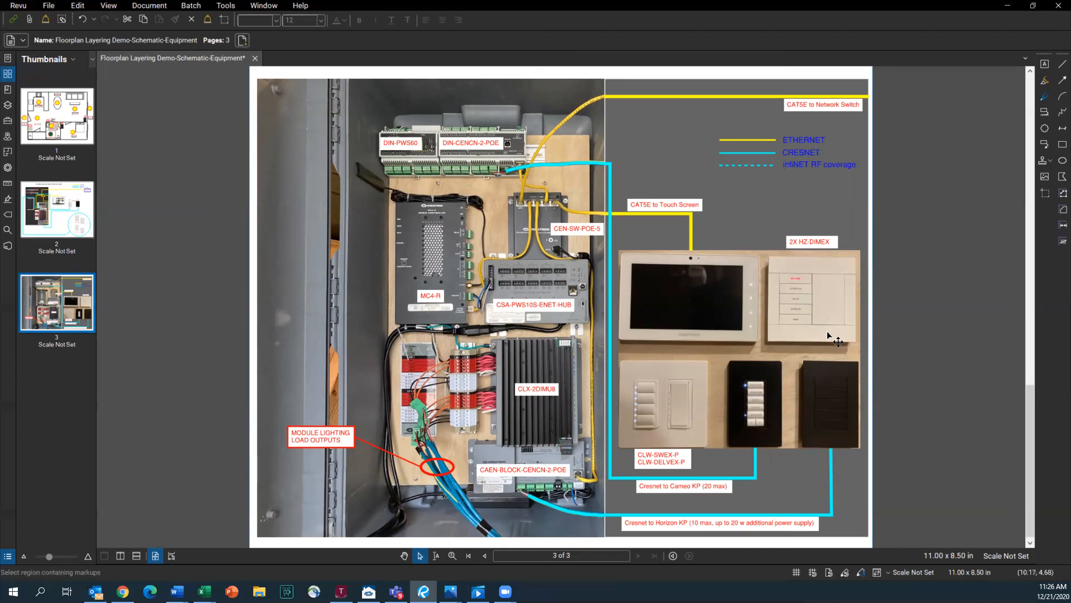
pyautogui.moveTo(824, 300)
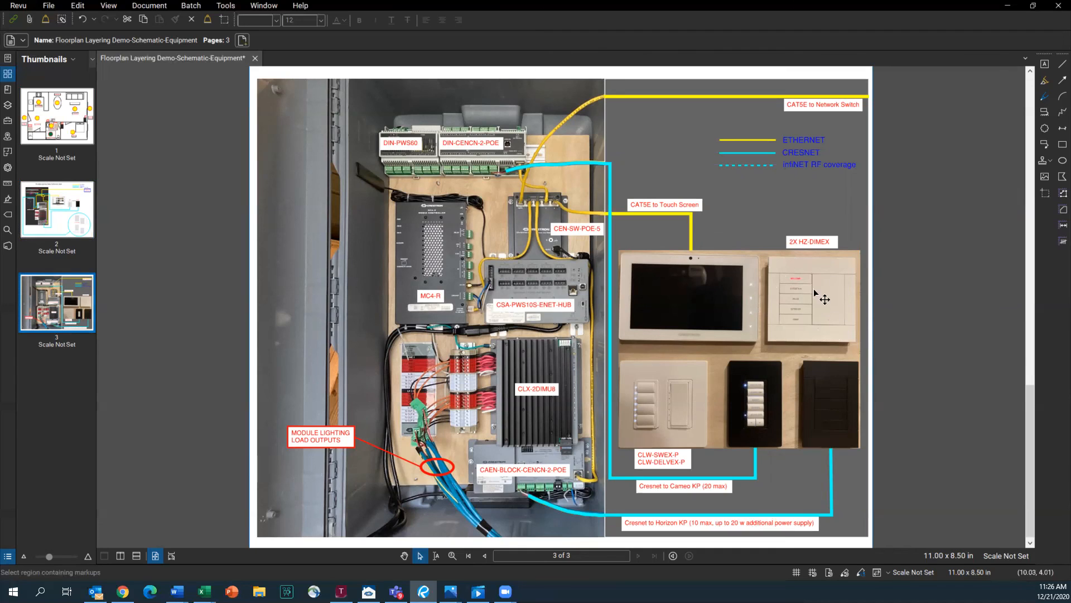
pyautogui.moveTo(804, 335)
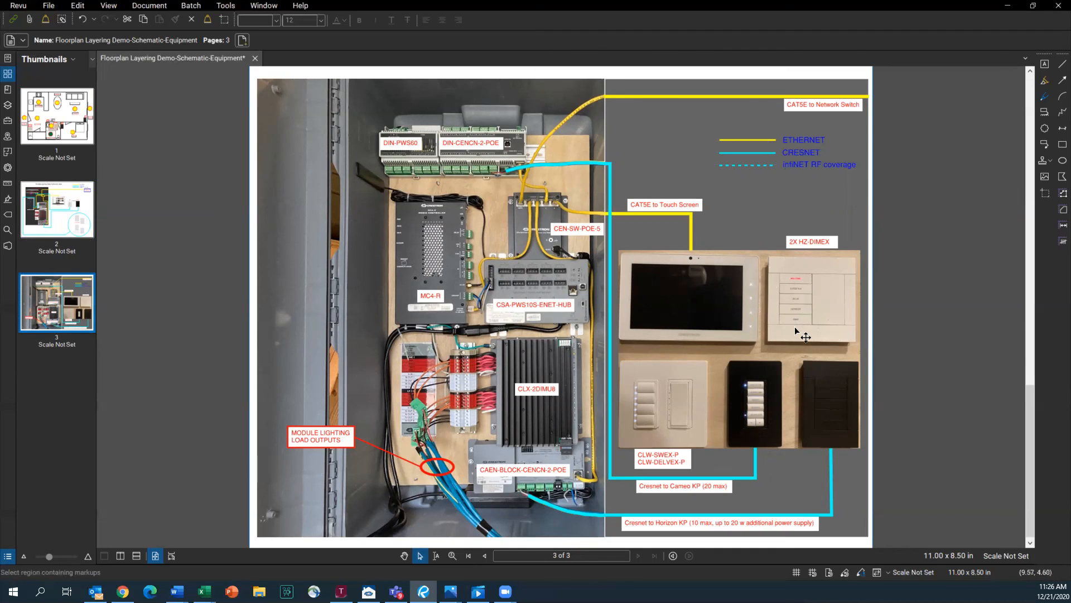
pyautogui.moveTo(916, 333)
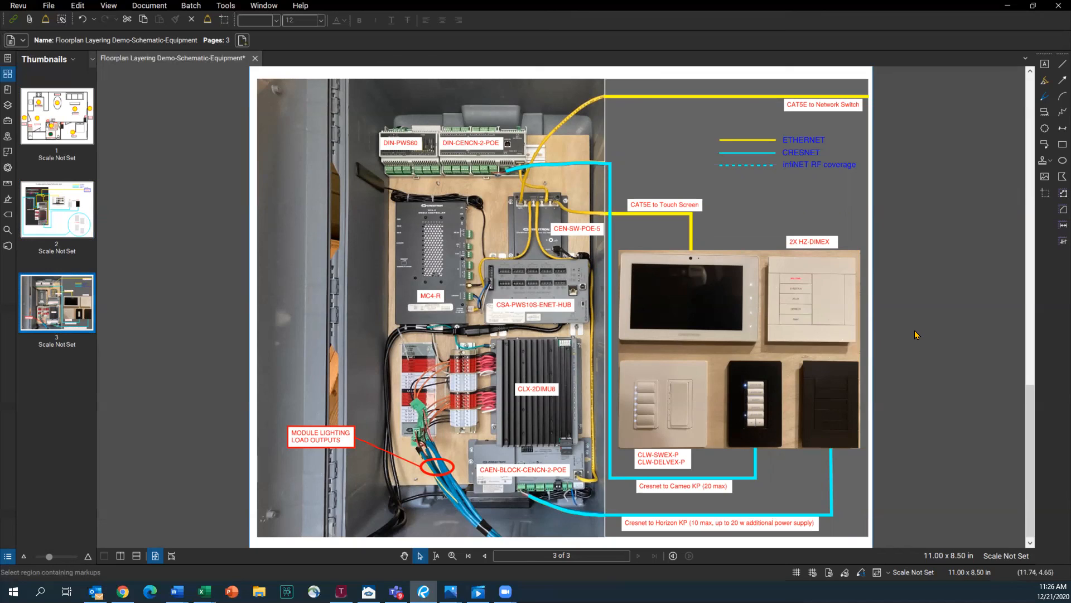